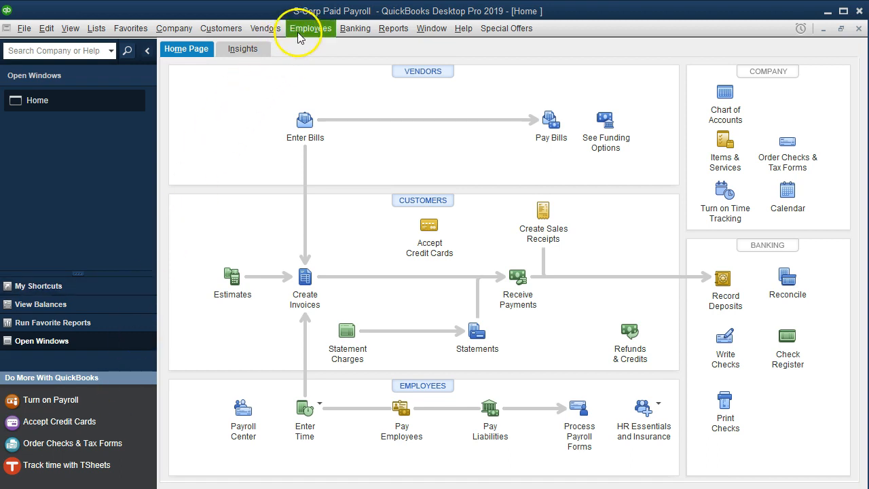
- Bring up the Employees menu to reach Payroll Setup
{"action": "left_click", "coordinate": [309, 27]}
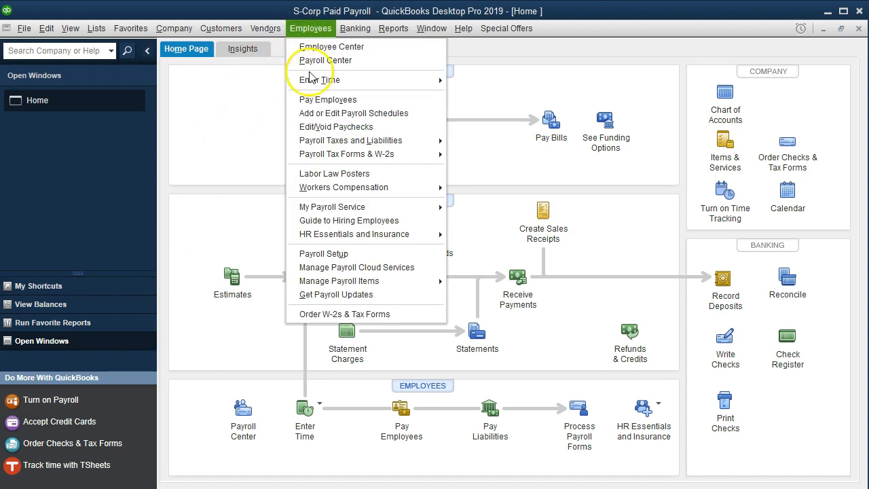
{"action": "mouse_move", "coordinate": [366, 254]}
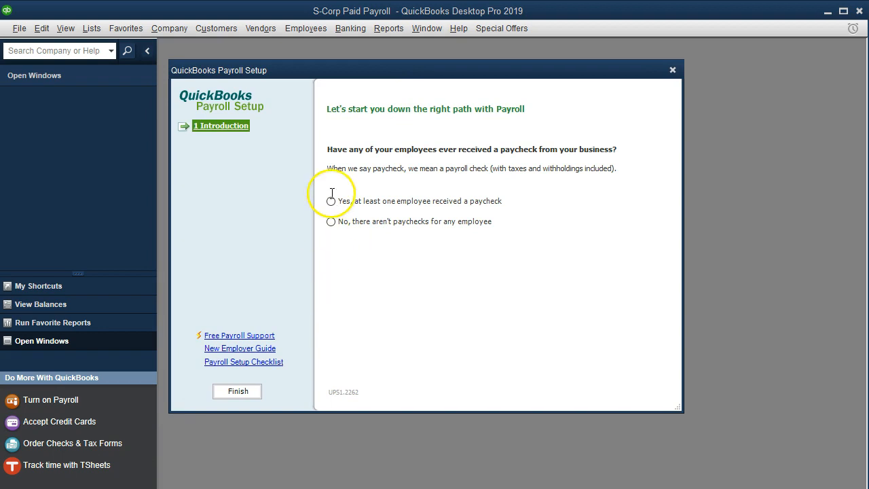
{"action": "mouse_move", "coordinate": [466, 160]}
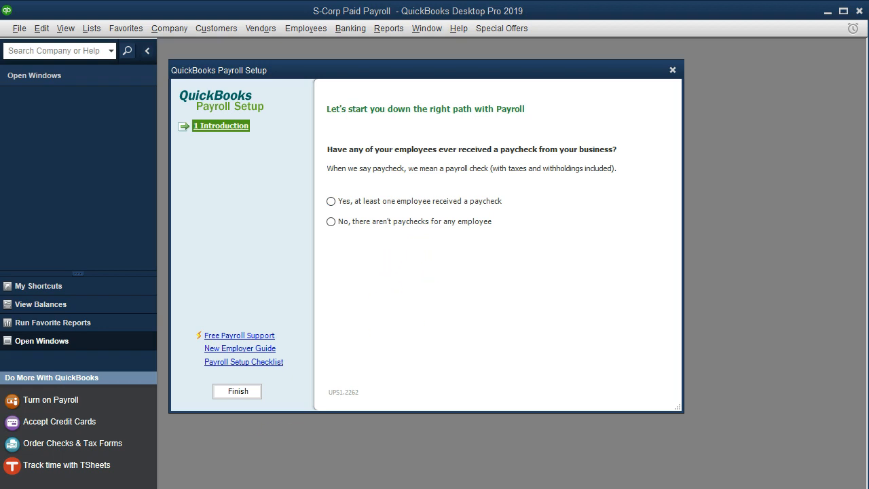
- Record that no employee has received paychecks and nobody needs paying today
{"action": "left_click", "coordinate": [332, 221]}
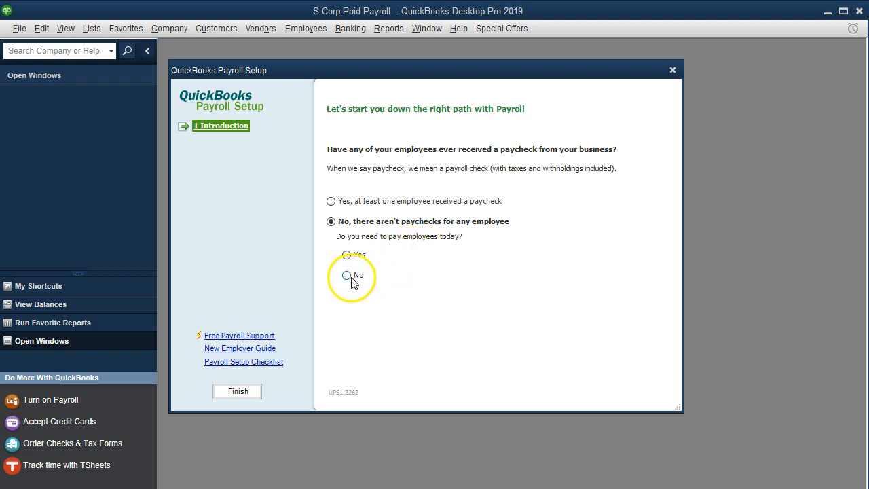
{"action": "left_click", "coordinate": [346, 274]}
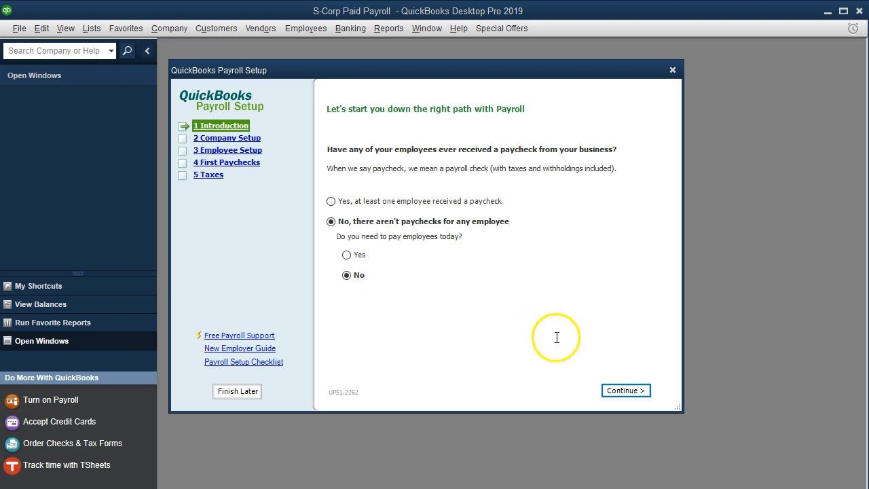
{"action": "mouse_move", "coordinate": [623, 391]}
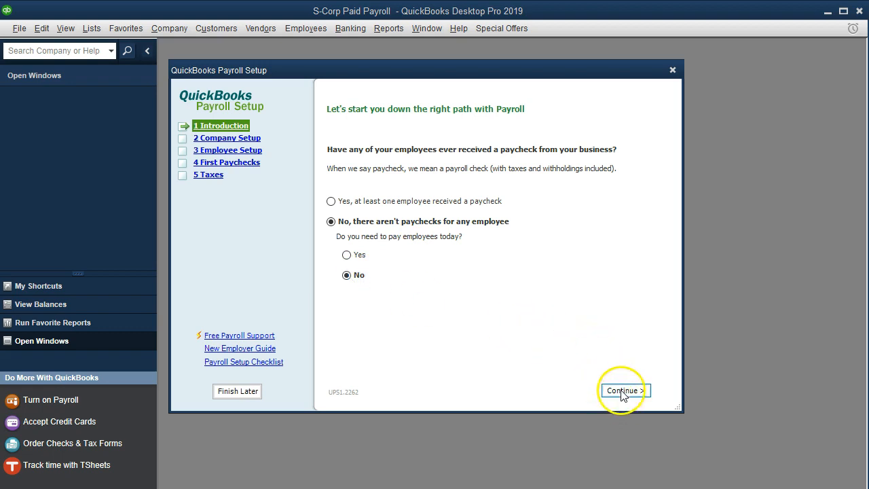
- Continue to Company Setup keeping 'Typical new employer setup'
{"action": "left_click", "coordinate": [625, 391]}
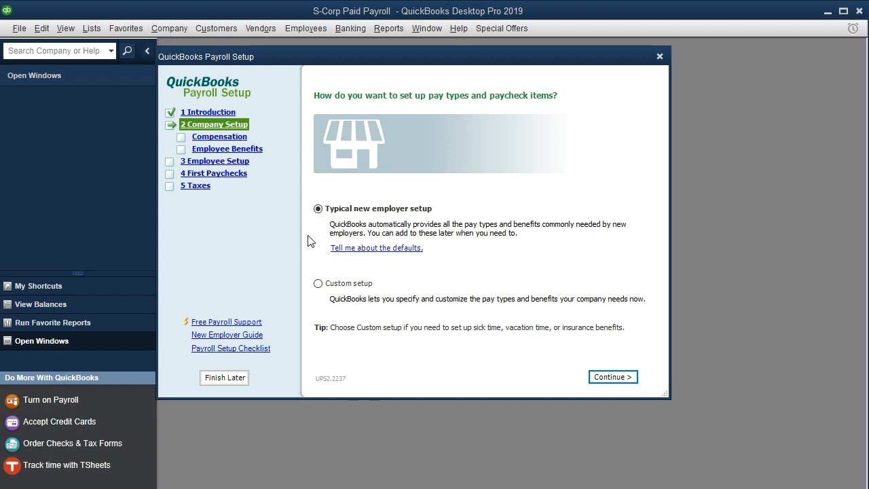
{"action": "mouse_move", "coordinate": [323, 247]}
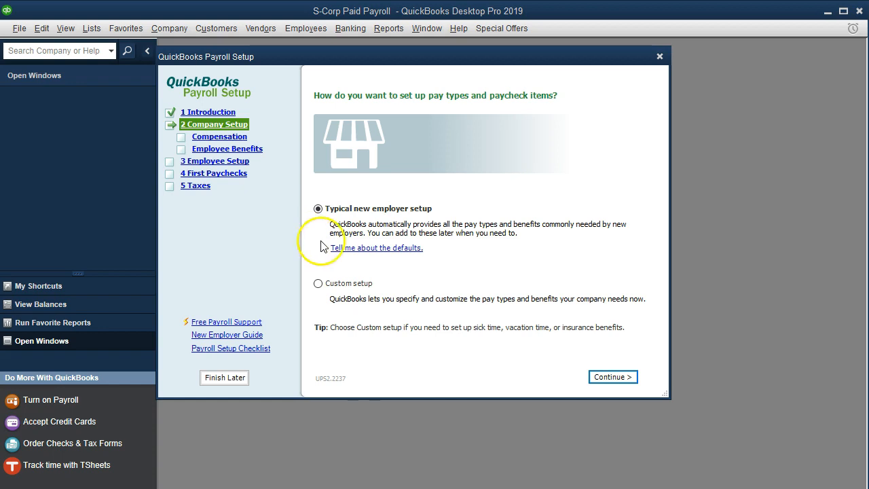
{"action": "mouse_move", "coordinate": [465, 247]}
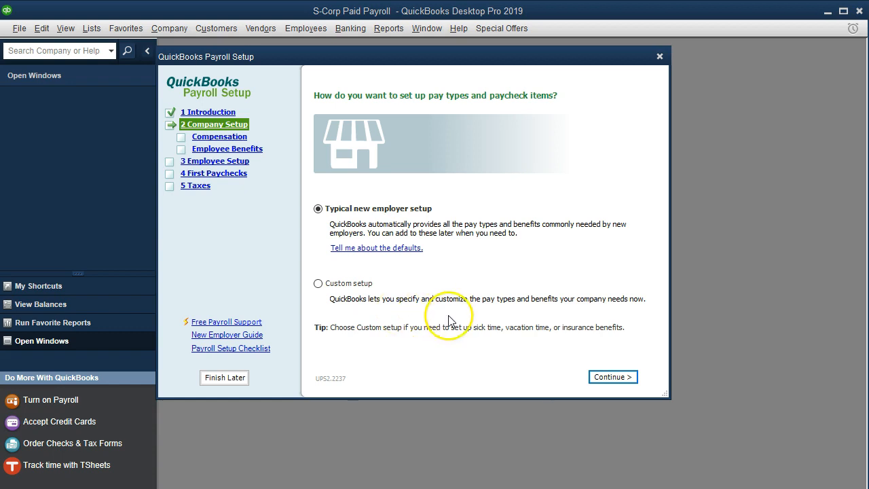
{"action": "mouse_move", "coordinate": [611, 378]}
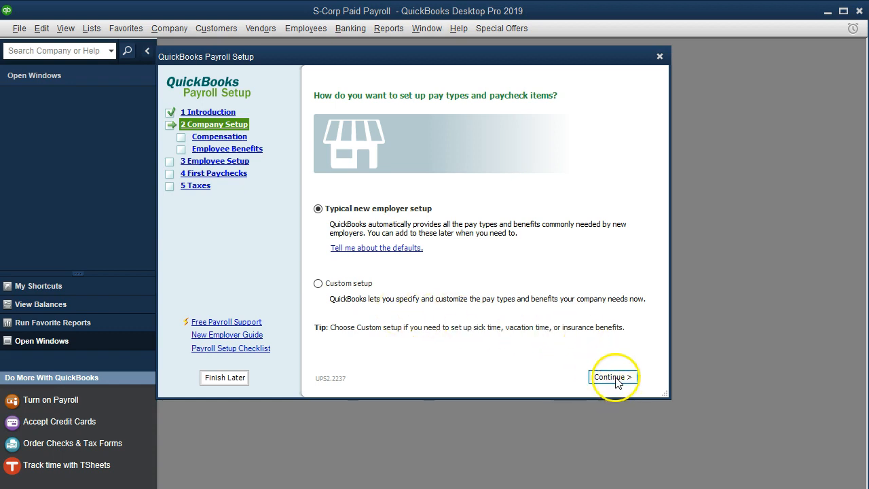
- Continue through Employee Setup to the empty employee list and add a new employee
{"action": "left_click", "coordinate": [611, 378]}
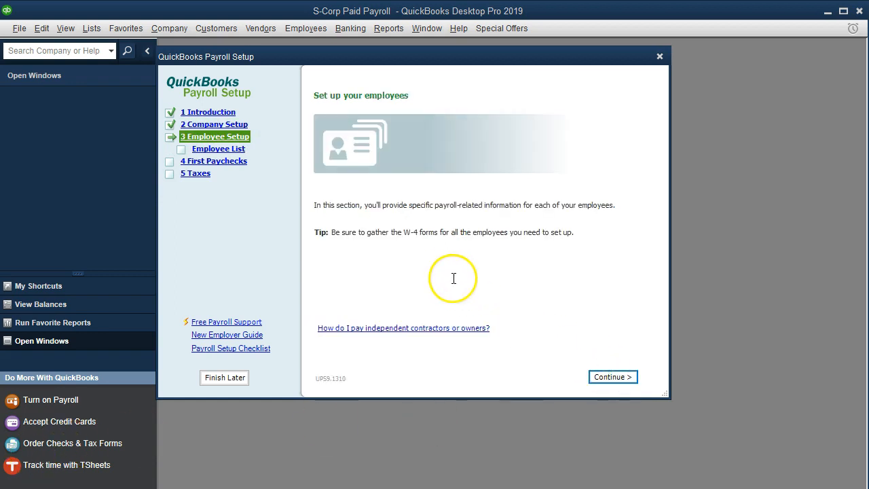
{"action": "mouse_move", "coordinate": [410, 252]}
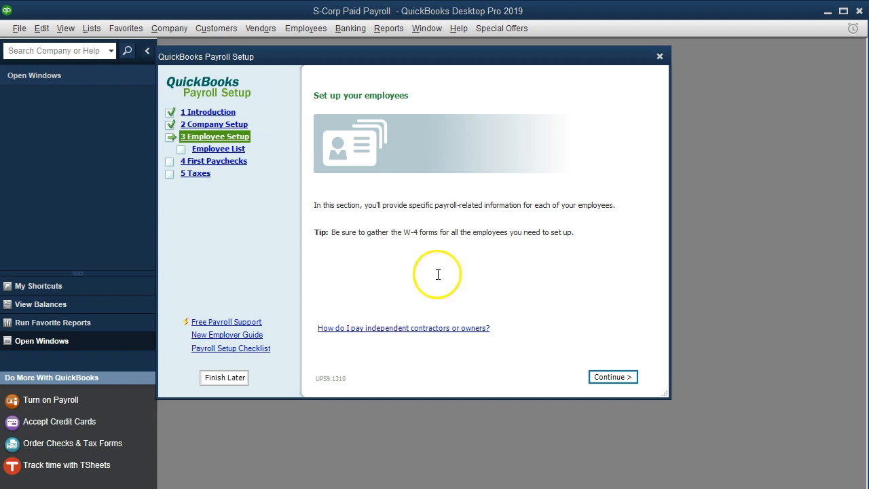
{"action": "mouse_move", "coordinate": [612, 378]}
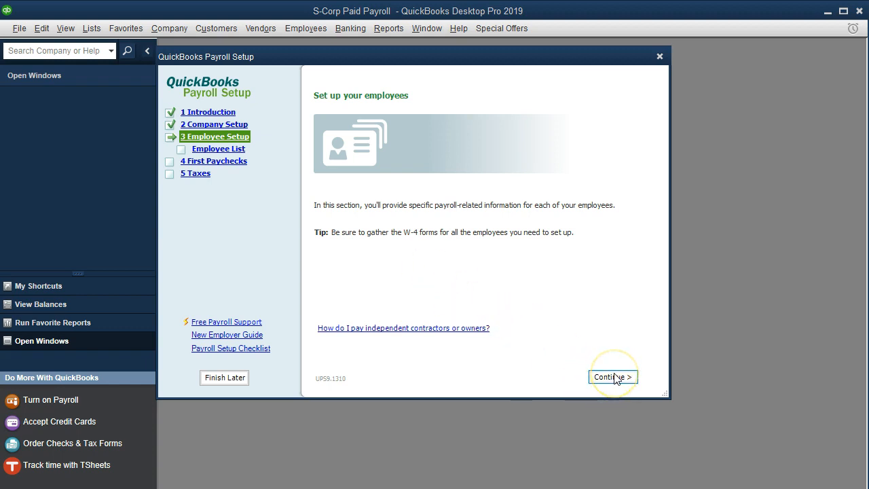
{"action": "left_click", "coordinate": [611, 376]}
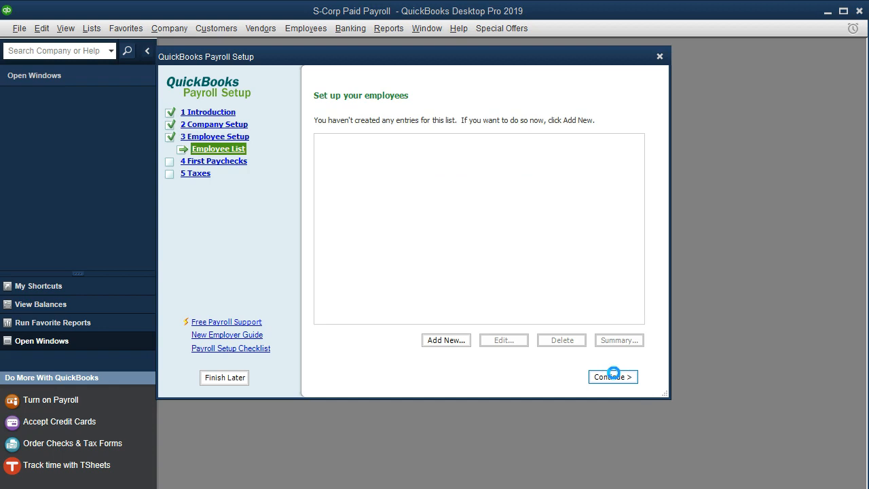
{"action": "left_click", "coordinate": [611, 376]}
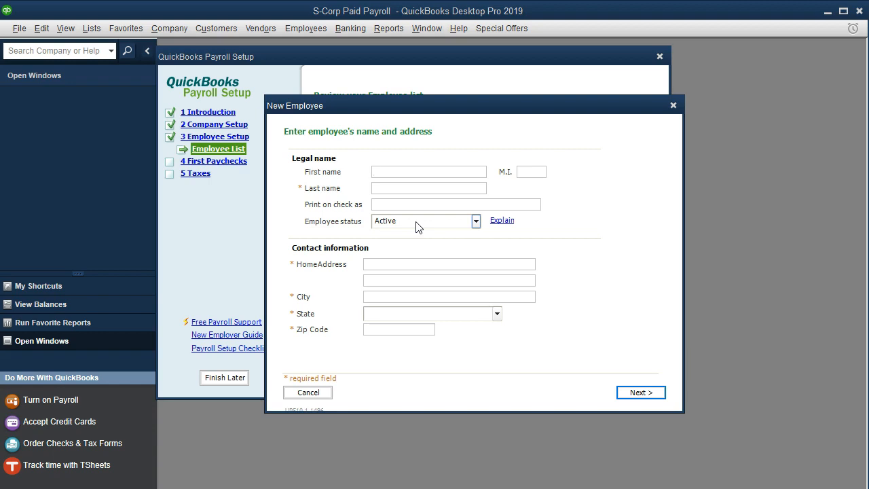
{"action": "left_click", "coordinate": [429, 171]}
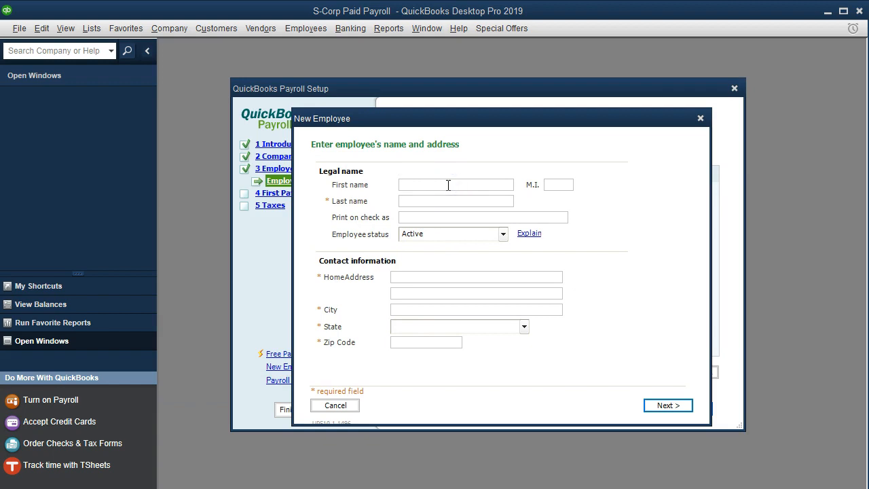
{"action": "type", "text": "Ant"}
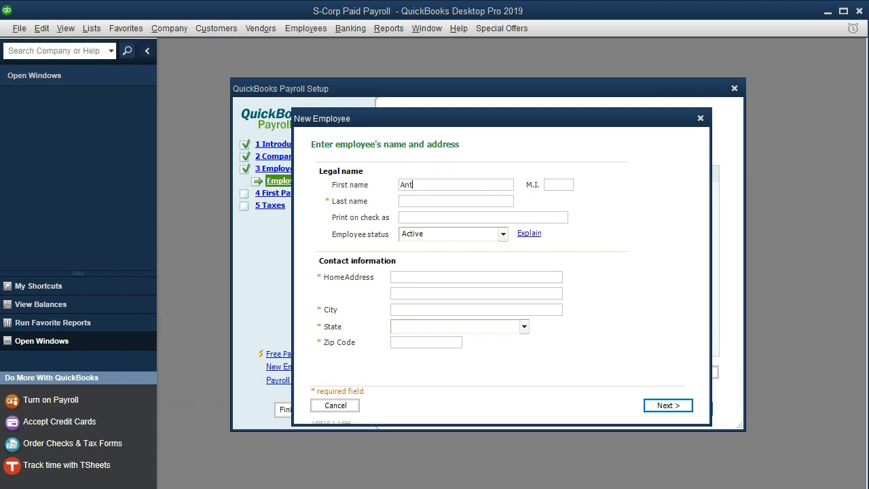
{"action": "type", "text": "hony"}
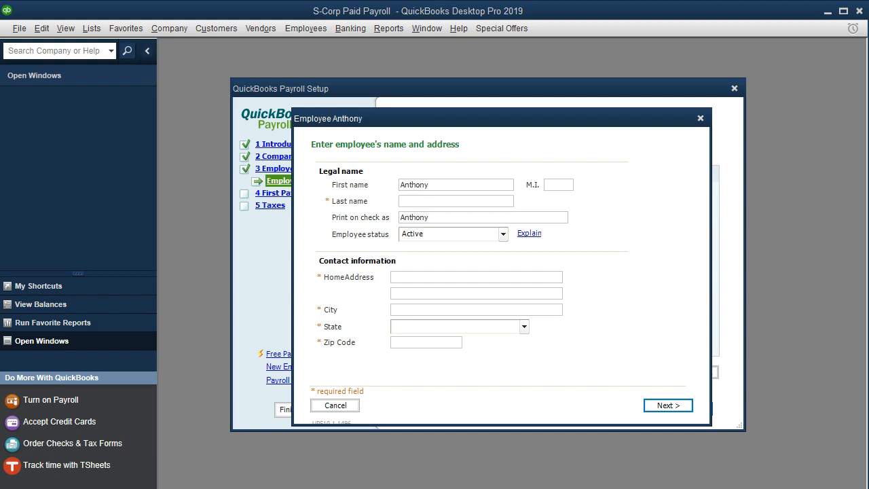
{"action": "type", "text": "Moor"}
{"action": "left_click", "coordinate": [427, 343]}
{"action": "type", "text": "90210"}
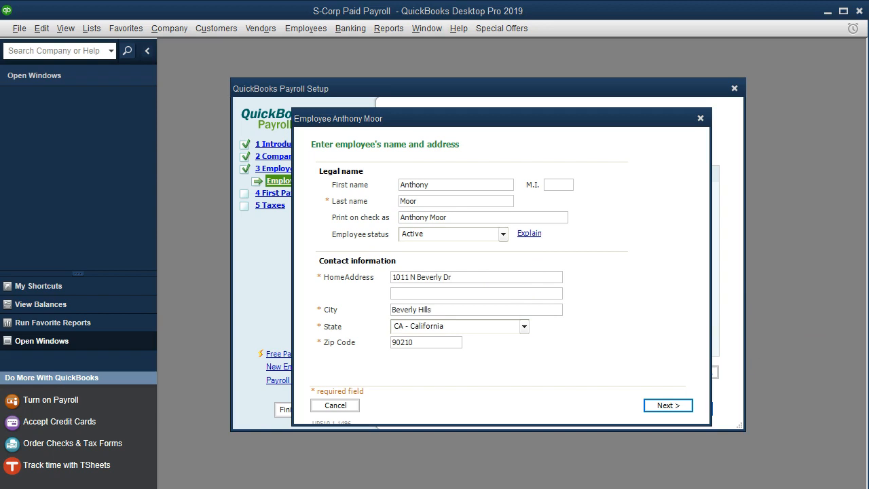
{"action": "mouse_move", "coordinate": [635, 240]}
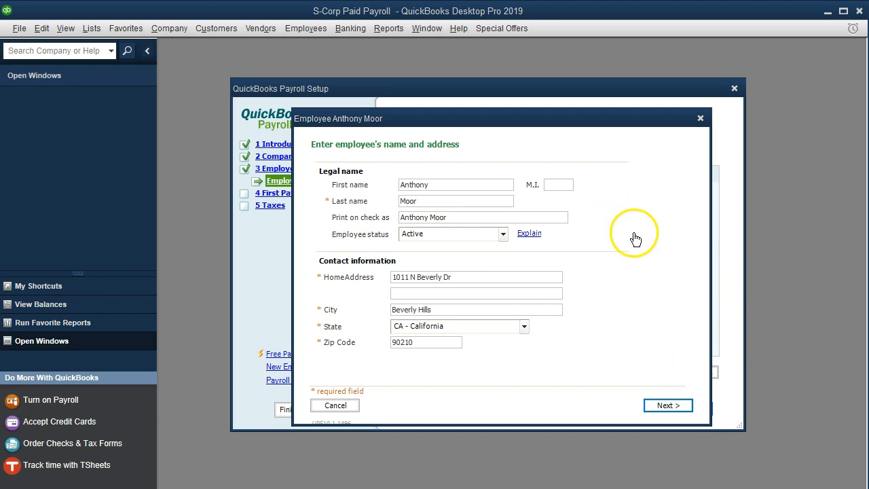
{"action": "mouse_move", "coordinate": [636, 250]}
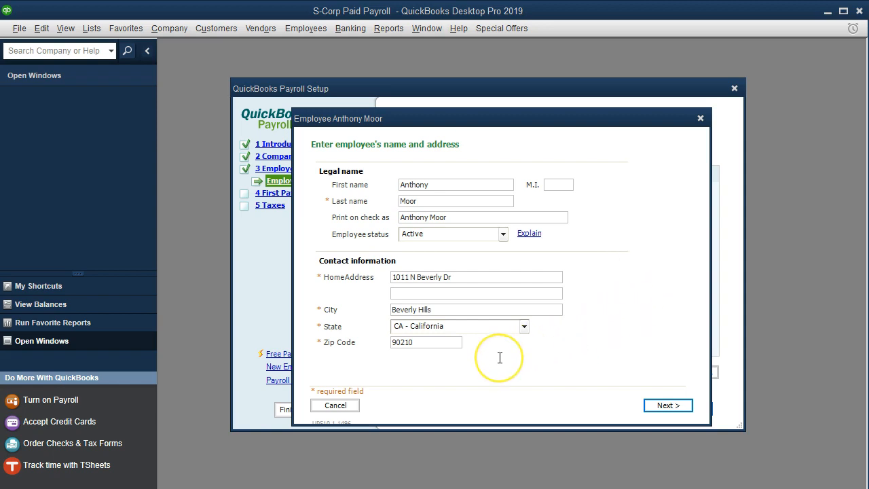
{"action": "mouse_move", "coordinate": [500, 369]}
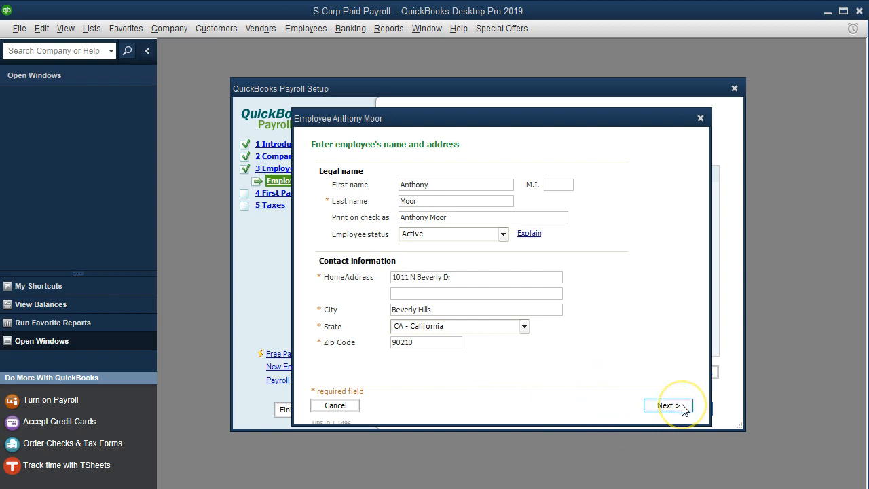
{"action": "left_click", "coordinate": [668, 405]}
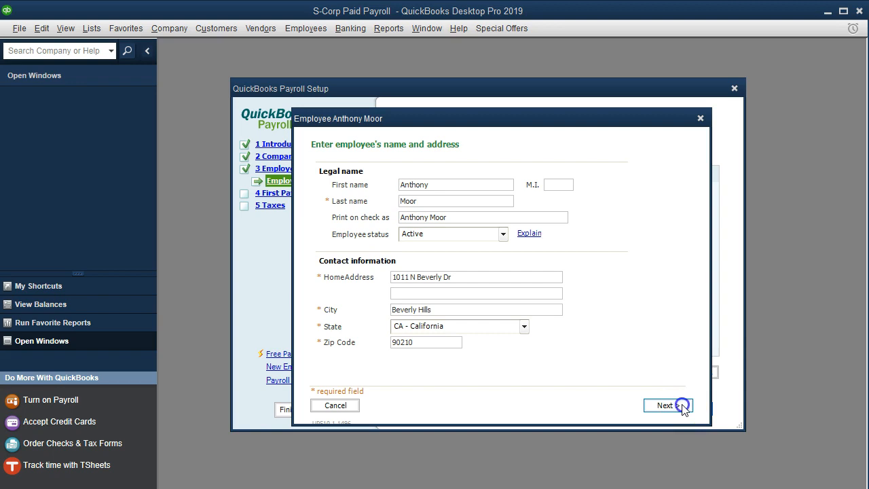
{"action": "left_click", "coordinate": [668, 405]}
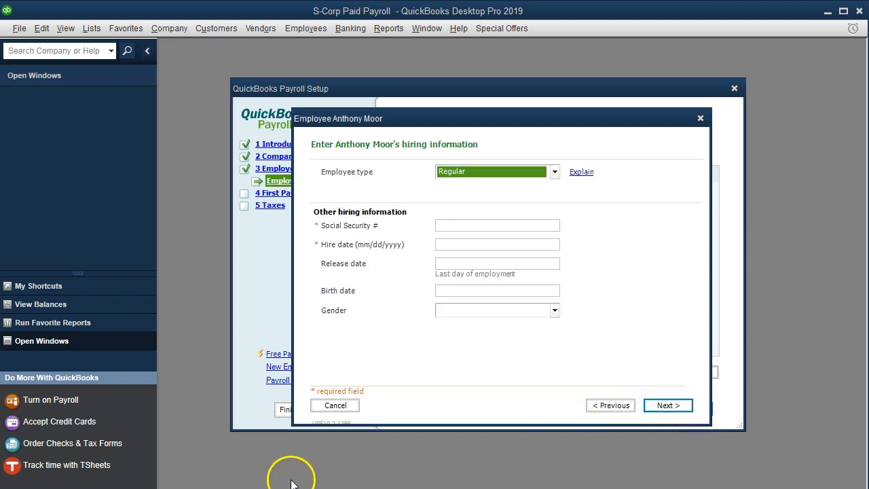
{"action": "left_click", "coordinate": [497, 225]}
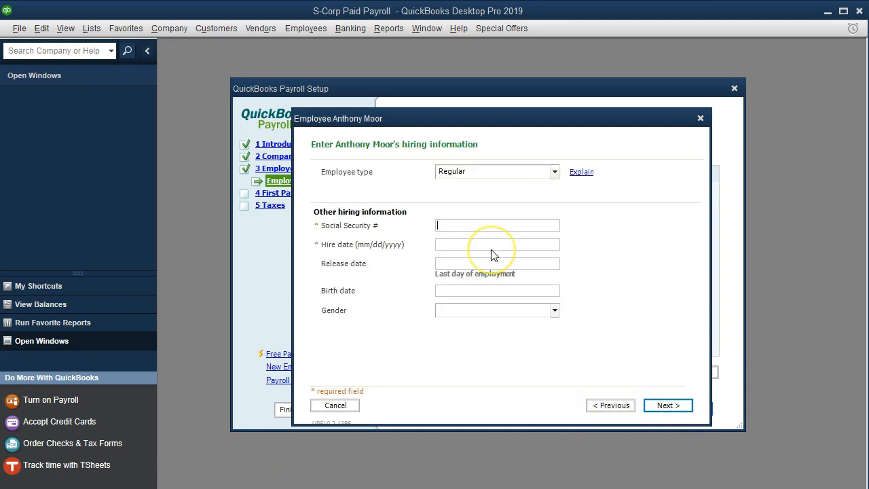
{"action": "type", "text": "681-84-8"}
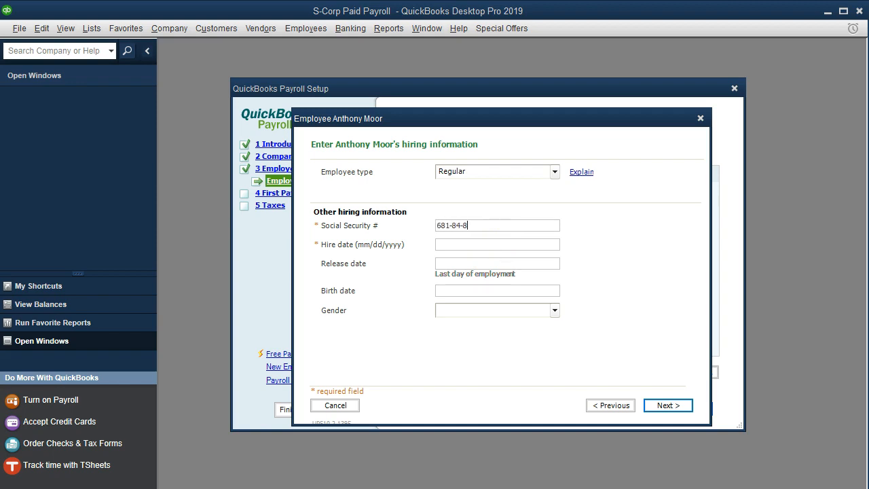
{"action": "type", "text": "347"}
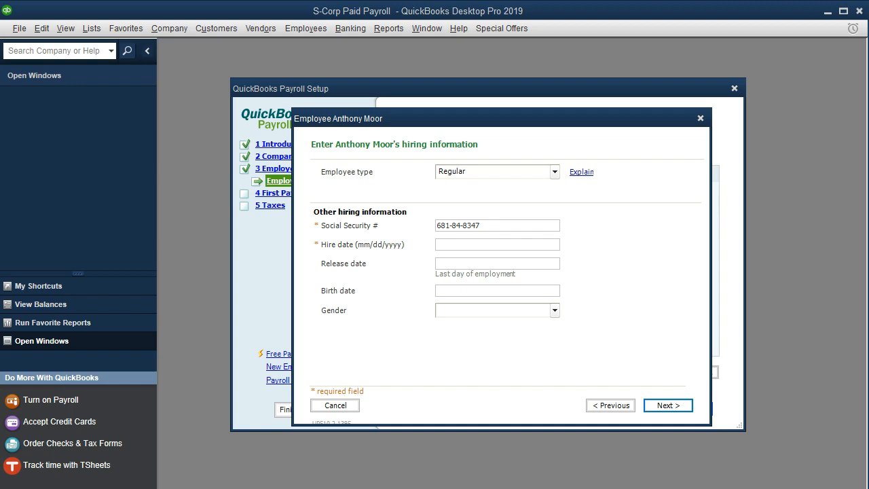
{"action": "type", "text": "01"}
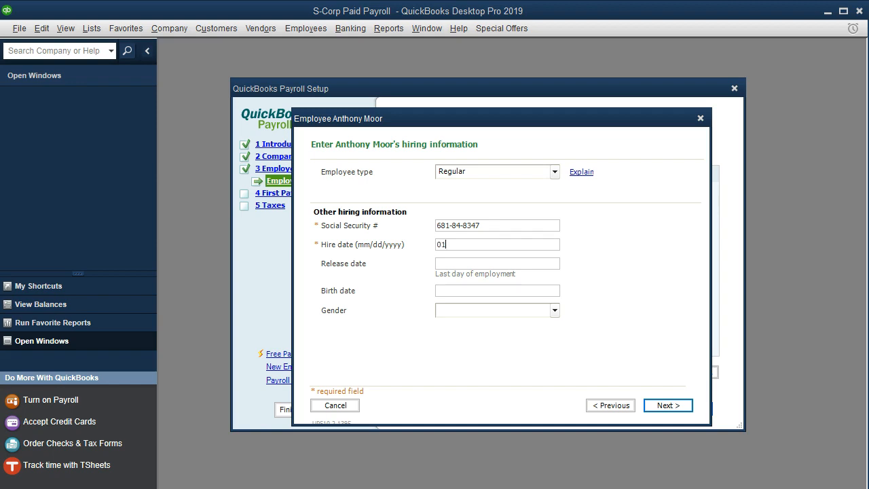
{"action": "type", "text": "/1/2021"}
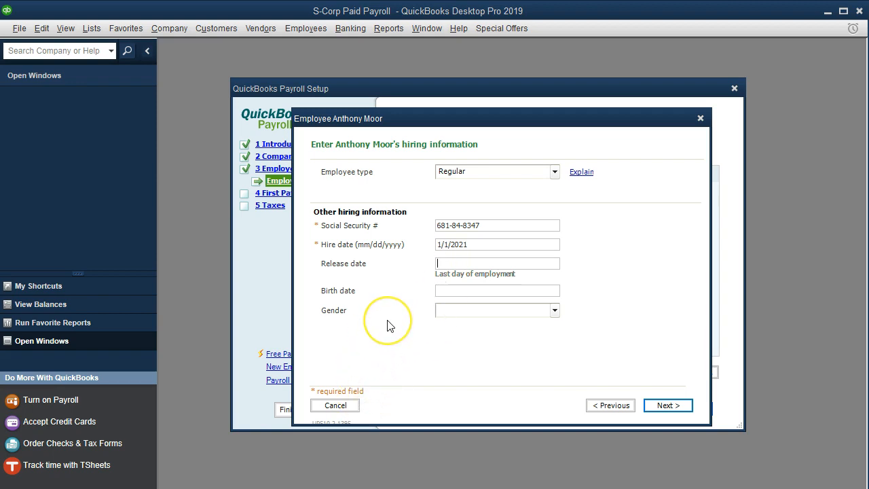
- Set gender to Male and continue to the pay details
{"action": "left_click", "coordinate": [496, 310]}
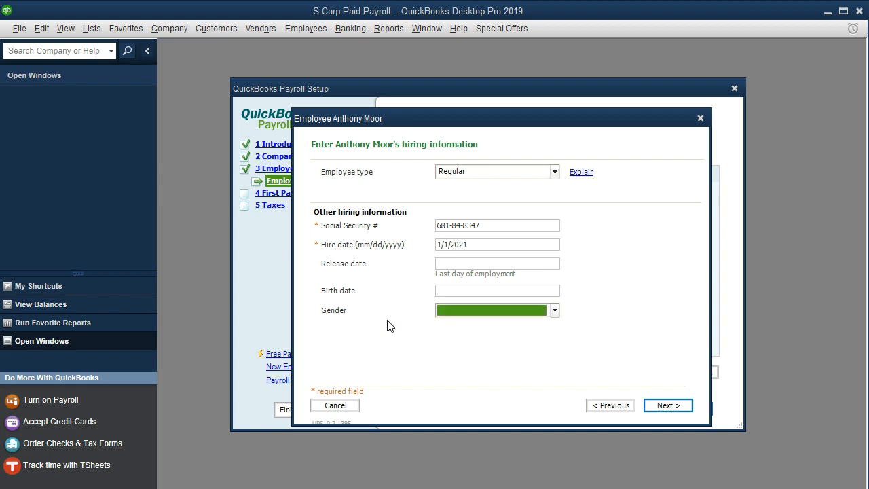
{"action": "left_click", "coordinate": [495, 310]}
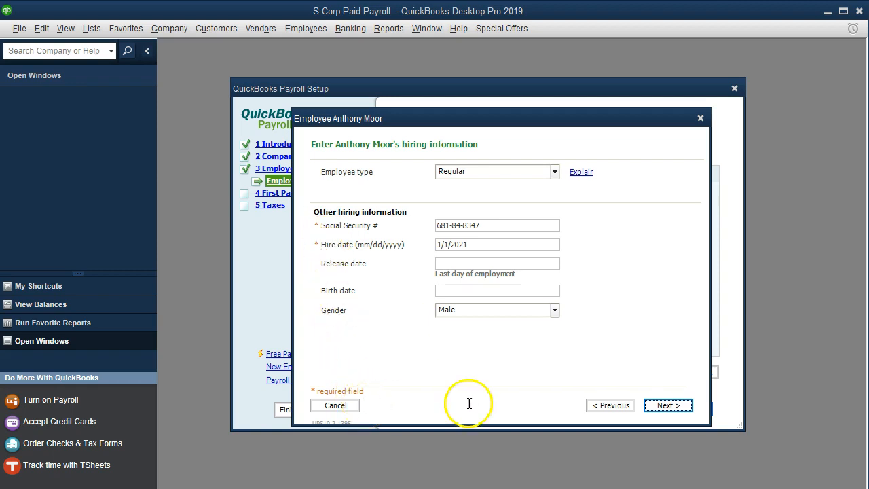
{"action": "left_click", "coordinate": [668, 405]}
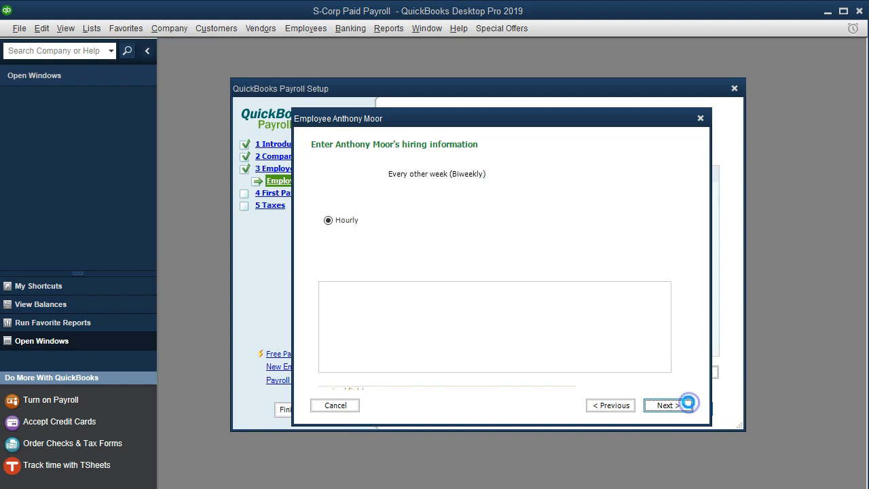
- Pay the employee 25.00 hourly, monthly, with Overtime (x1.5) hourly included
{"action": "left_click", "coordinate": [669, 404]}
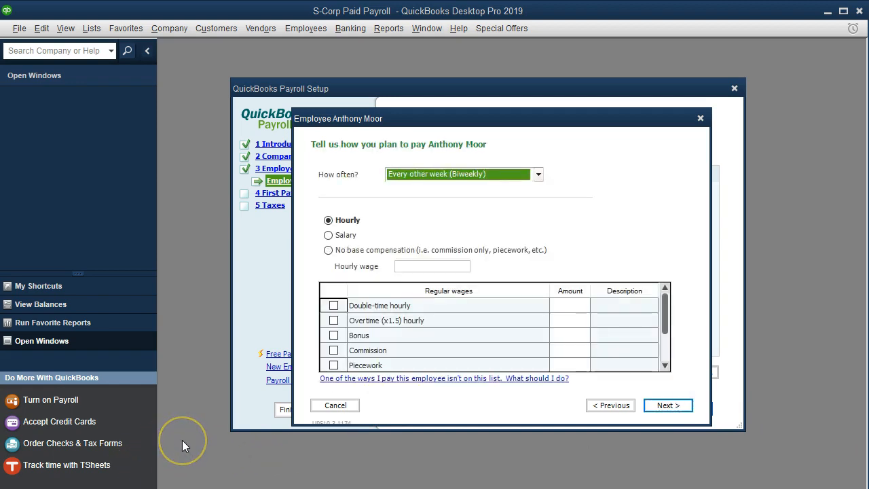
{"action": "mouse_move", "coordinate": [195, 455]}
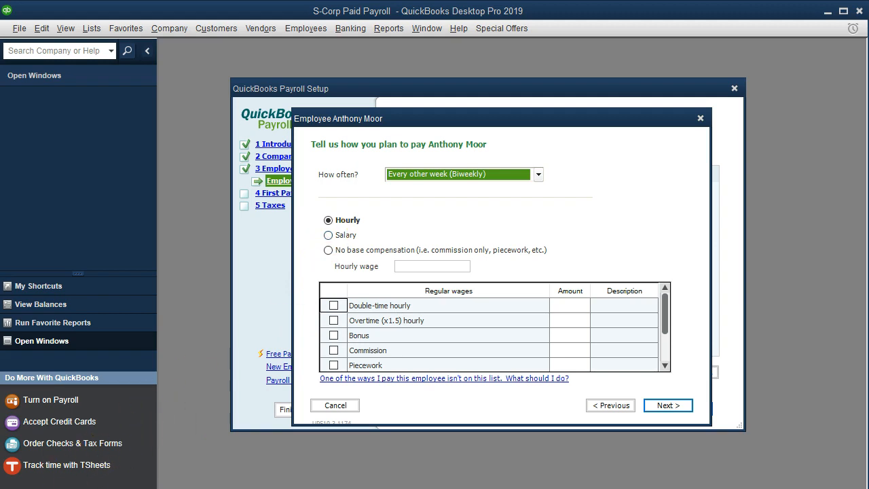
{"action": "left_click", "coordinate": [432, 264]}
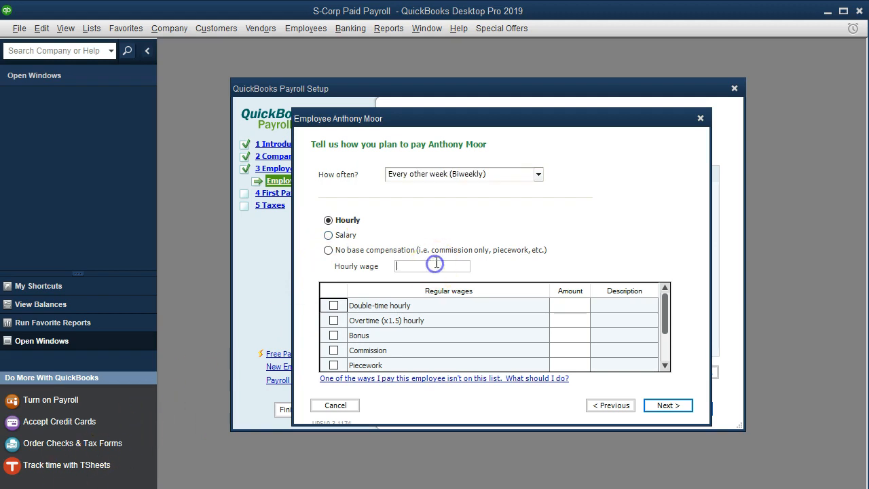
{"action": "type", "text": "25.00"}
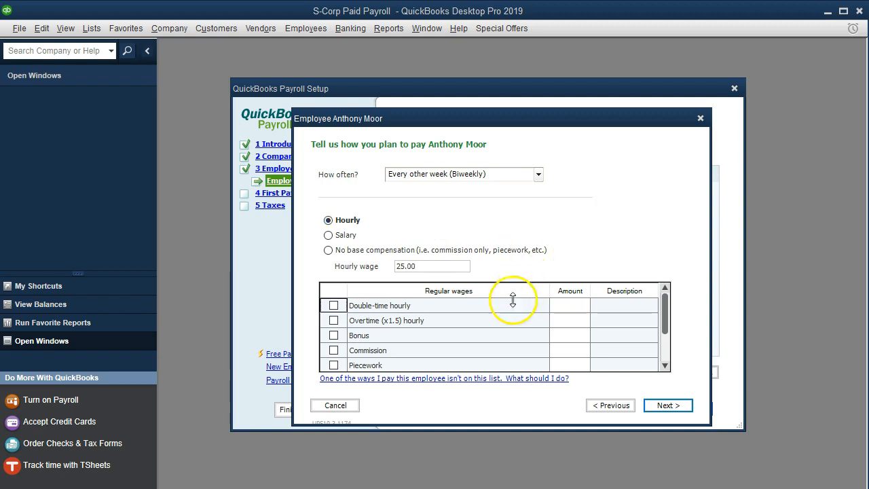
{"action": "mouse_move", "coordinate": [392, 319]}
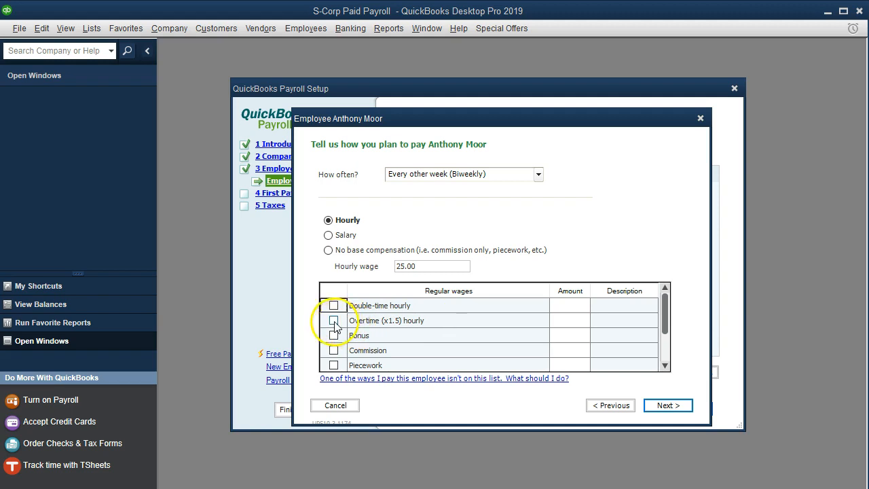
{"action": "left_click", "coordinate": [334, 321]}
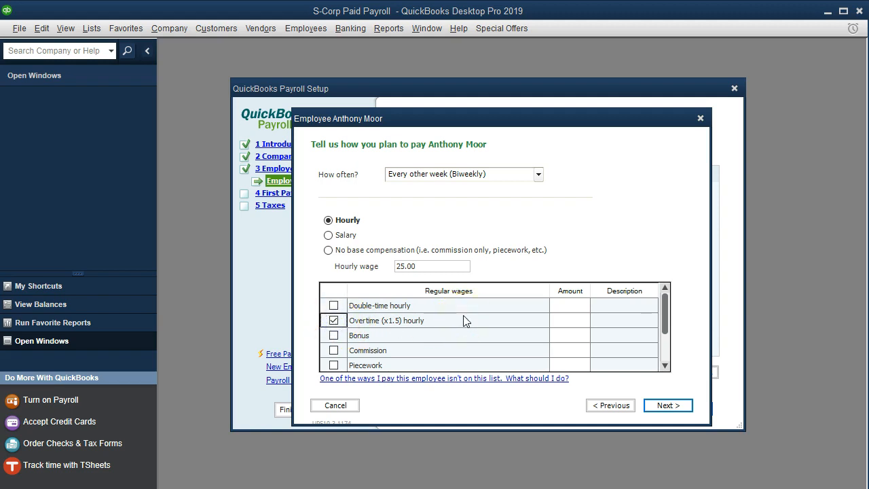
{"action": "mouse_move", "coordinate": [399, 339]}
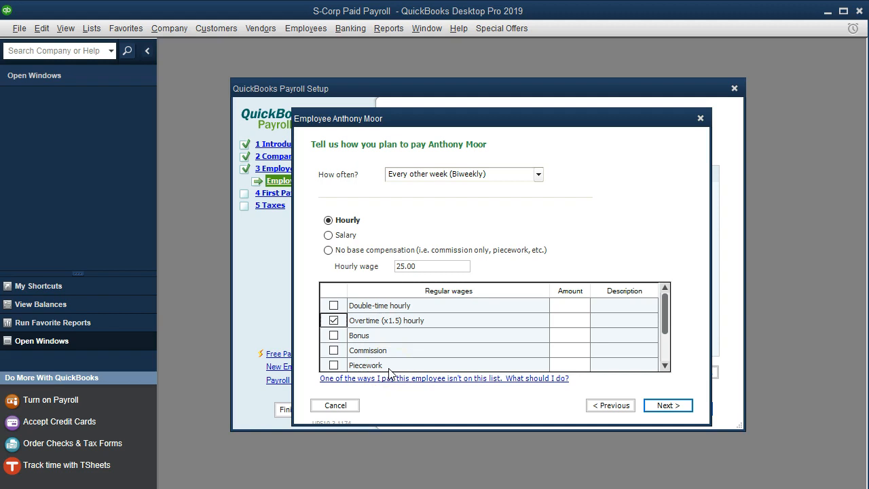
{"action": "mouse_move", "coordinate": [404, 345]}
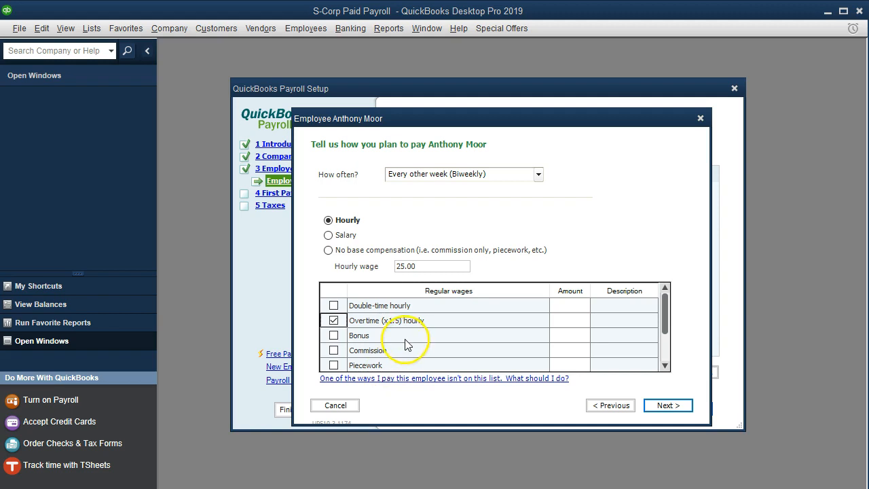
{"action": "mouse_move", "coordinate": [495, 306]}
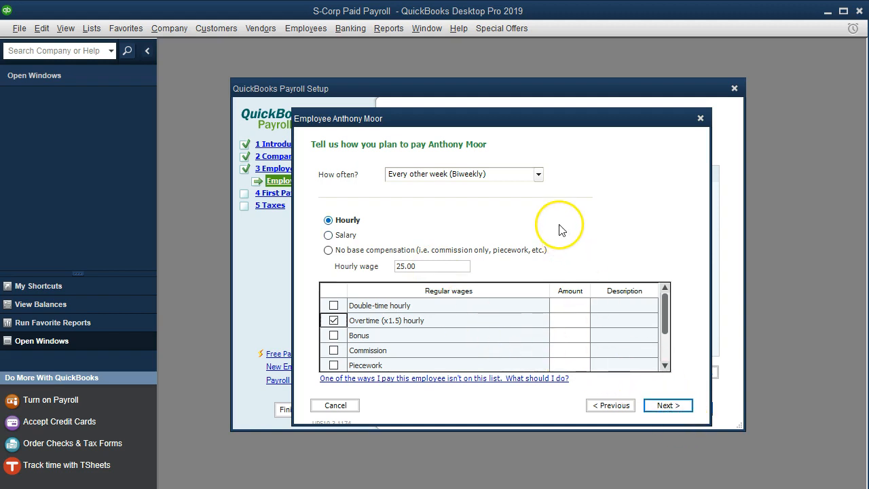
{"action": "mouse_move", "coordinate": [538, 185]}
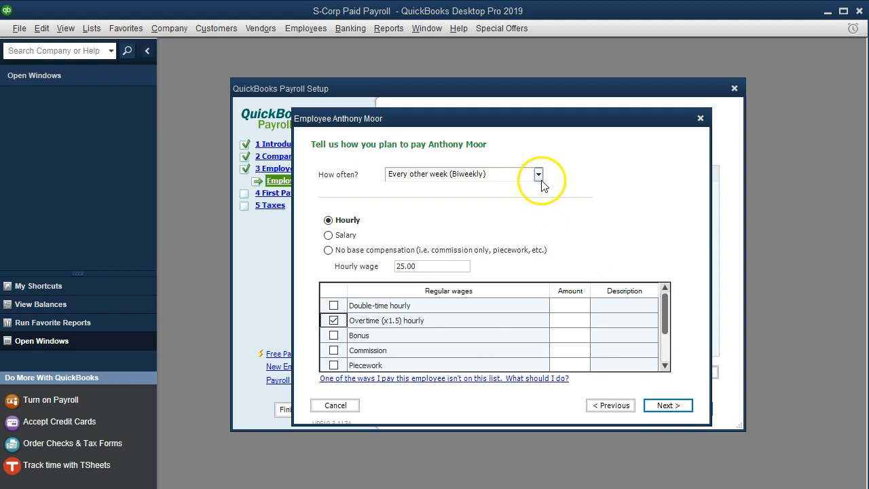
{"action": "left_click", "coordinate": [538, 174]}
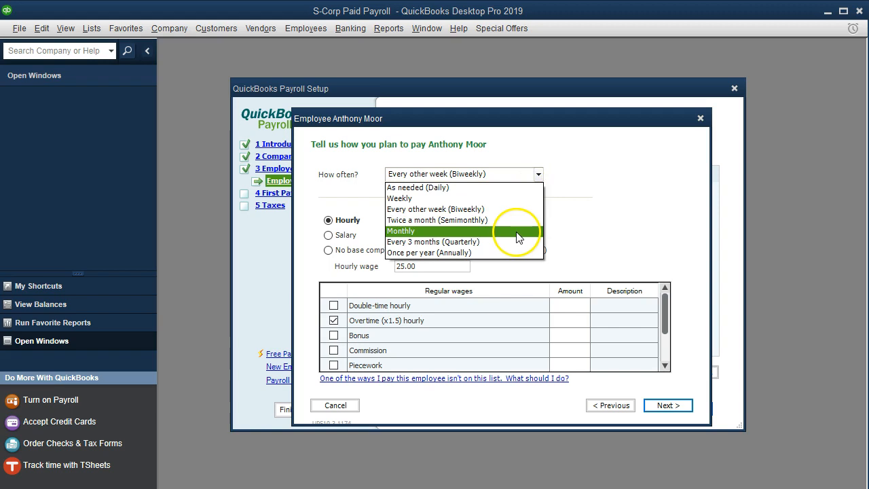
{"action": "mouse_move", "coordinate": [516, 220]}
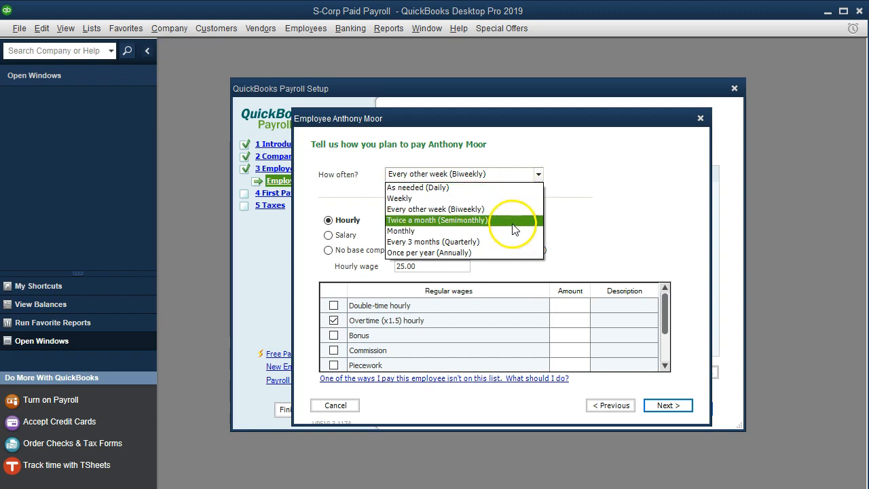
{"action": "left_click", "coordinate": [401, 231]}
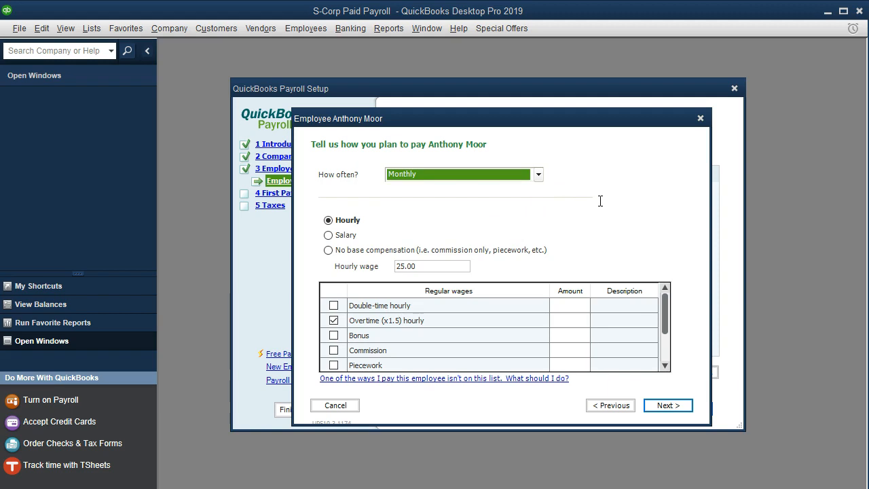
{"action": "mouse_move", "coordinate": [612, 215]}
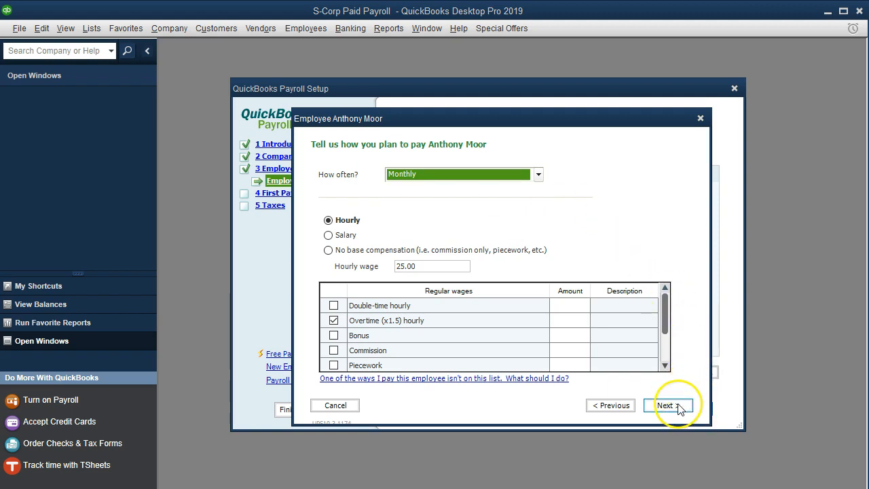
{"action": "left_click", "coordinate": [668, 405]}
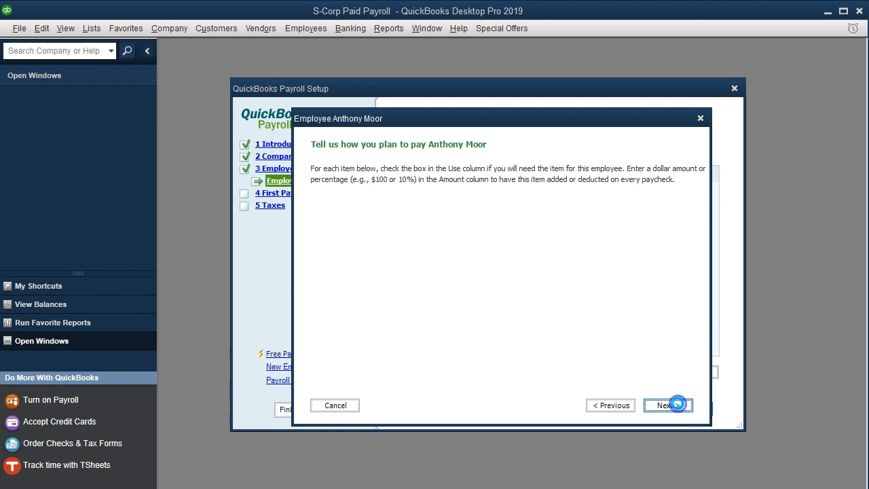
- Skip additional pay items and direct deposit setup
{"action": "left_click", "coordinate": [668, 404]}
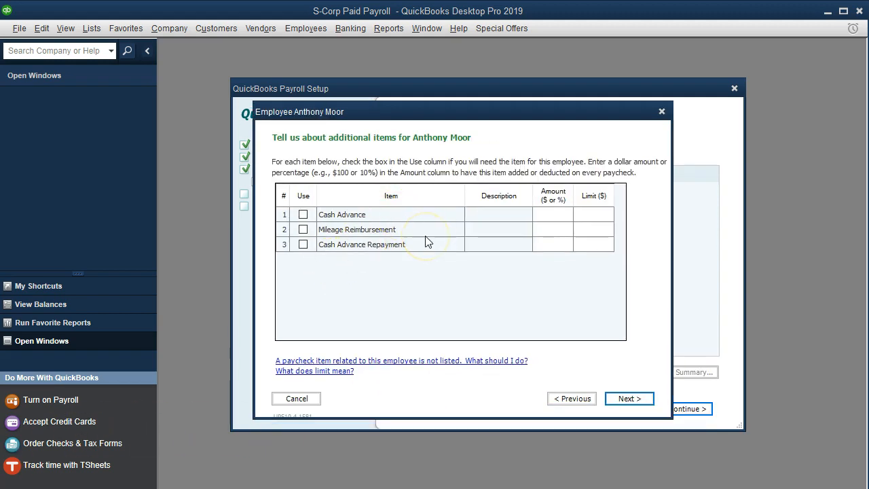
{"action": "mouse_move", "coordinate": [428, 238]}
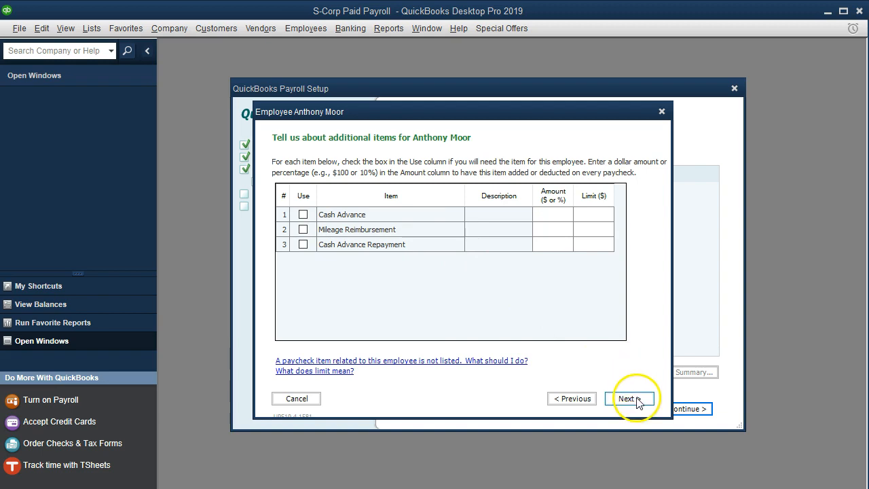
{"action": "left_click", "coordinate": [625, 398]}
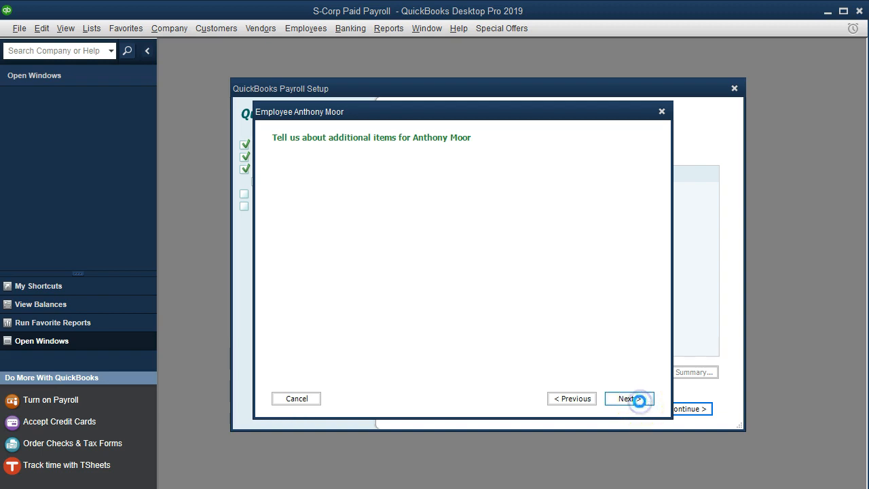
{"action": "left_click", "coordinate": [624, 398]}
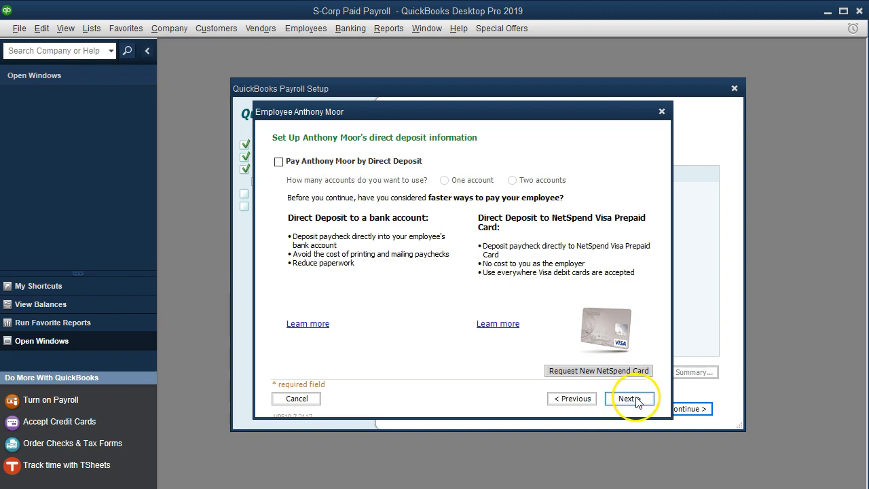
{"action": "left_click", "coordinate": [626, 398]}
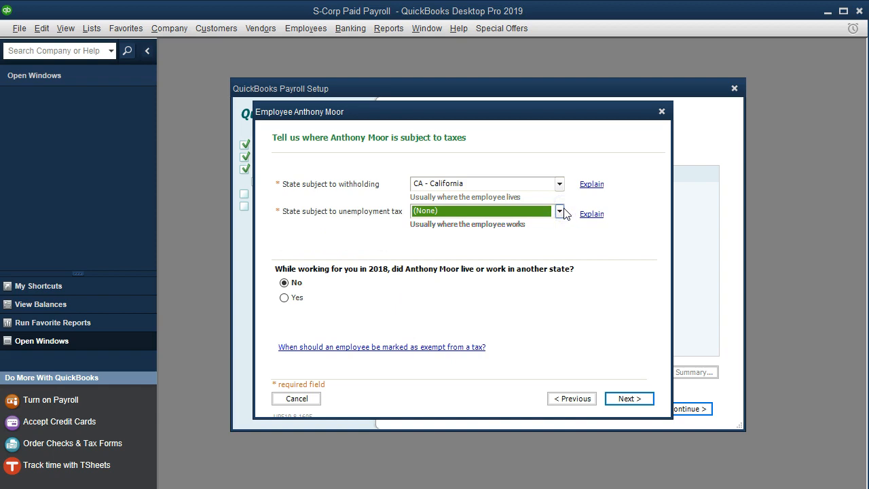
- Set the unemployment tax state to CA - California and continue to federal taxes
{"action": "left_click", "coordinate": [486, 211]}
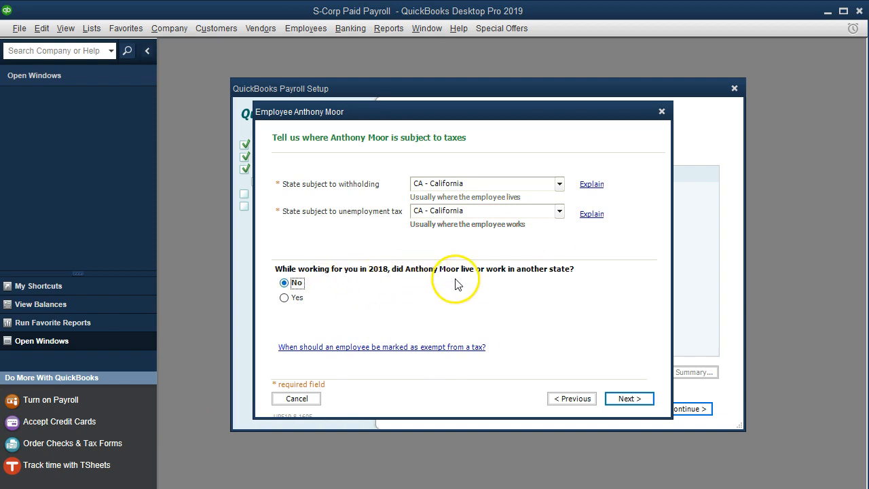
{"action": "mouse_move", "coordinate": [474, 296]}
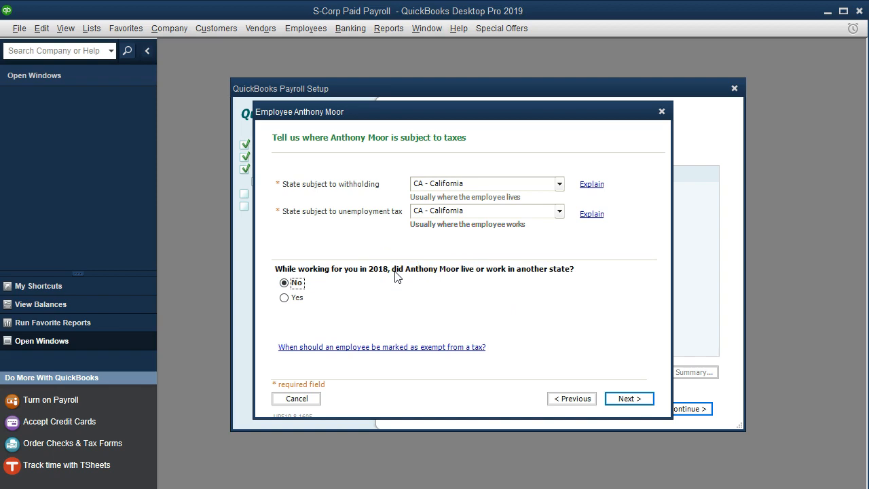
{"action": "mouse_move", "coordinate": [543, 304]}
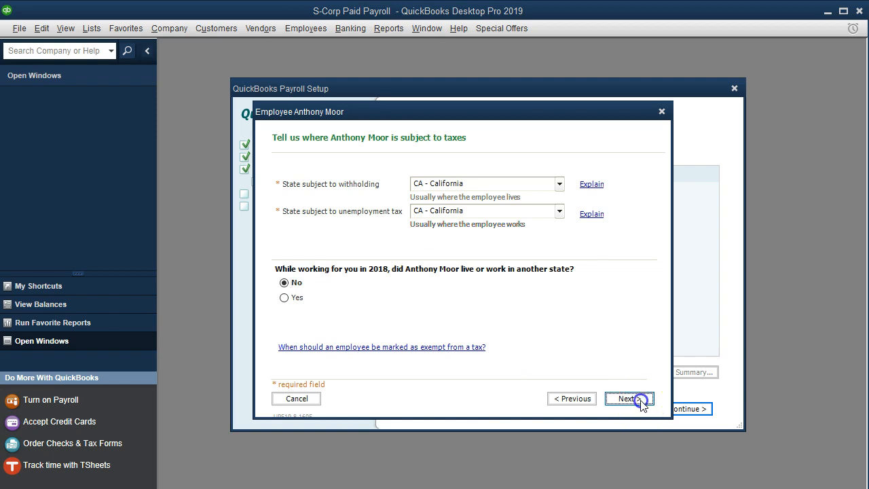
{"action": "left_click", "coordinate": [627, 398]}
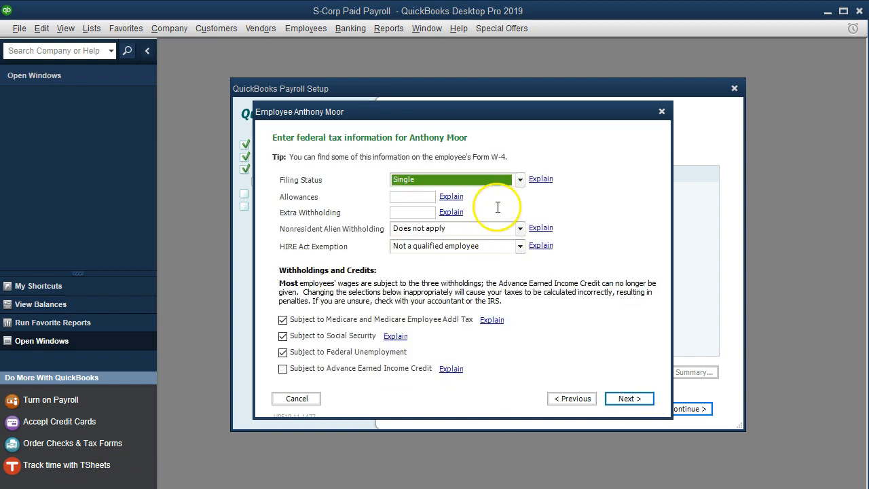
{"action": "mouse_move", "coordinate": [503, 210]}
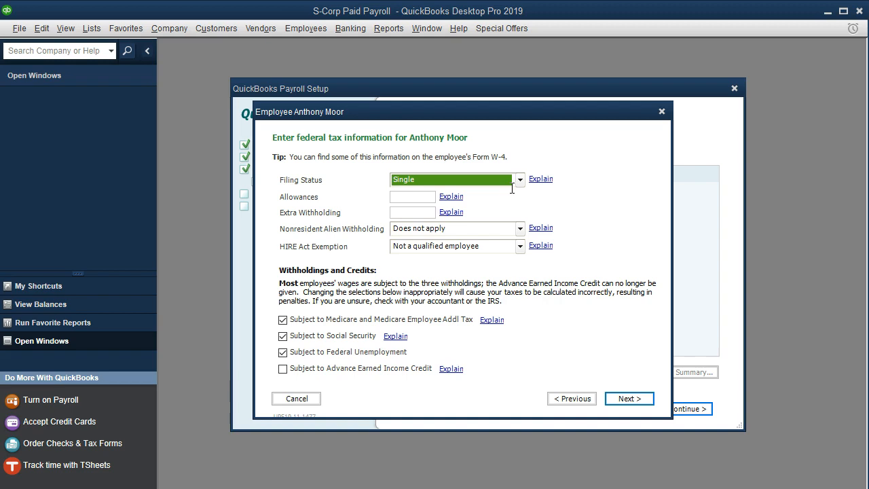
- Set federal filing status Married, 4 allowances, nonresident alien withholding 'Does not apply', and continue
{"action": "left_click", "coordinate": [451, 179]}
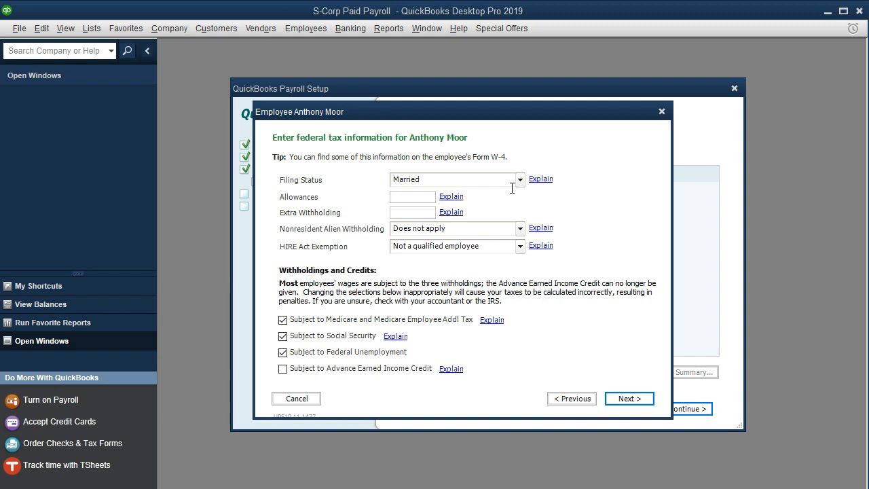
{"action": "type", "text": "4"}
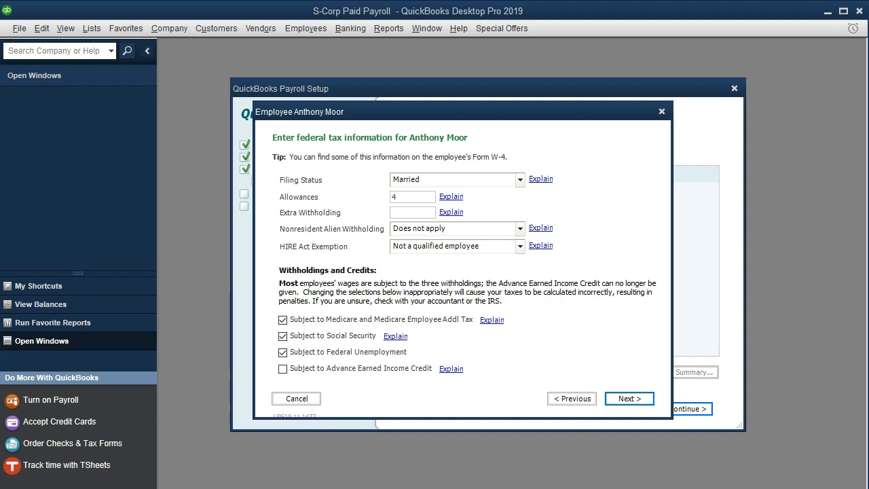
{"action": "left_click", "coordinate": [451, 228]}
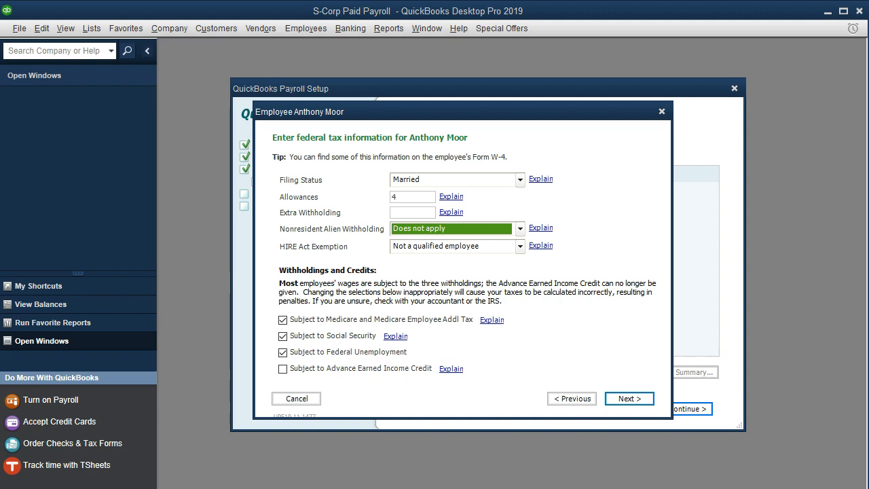
{"action": "left_click", "coordinate": [456, 245]}
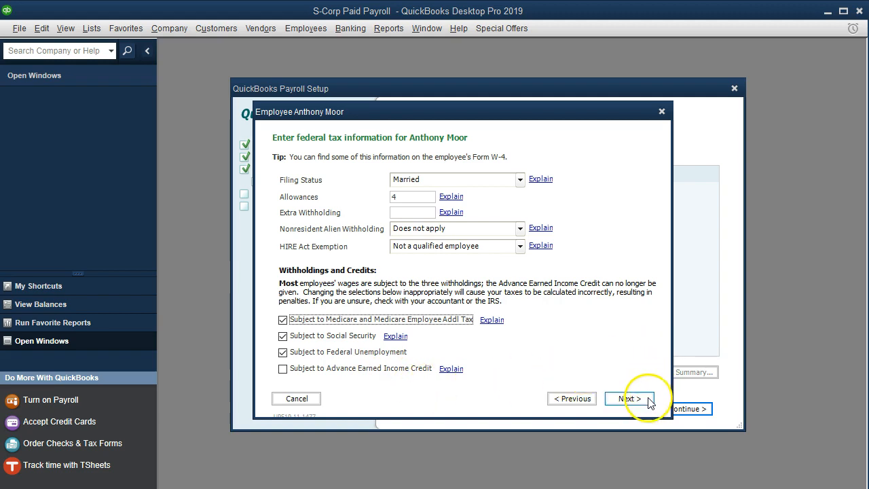
{"action": "left_click", "coordinate": [627, 400]}
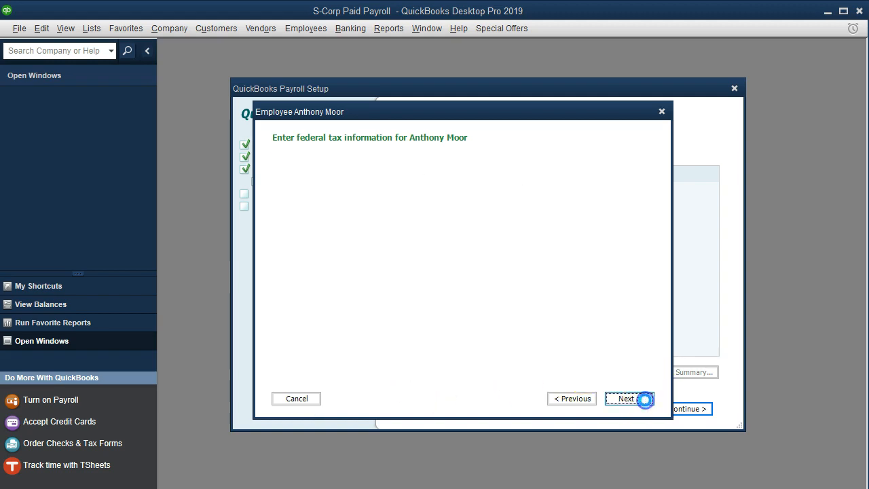
{"action": "left_click", "coordinate": [625, 398]}
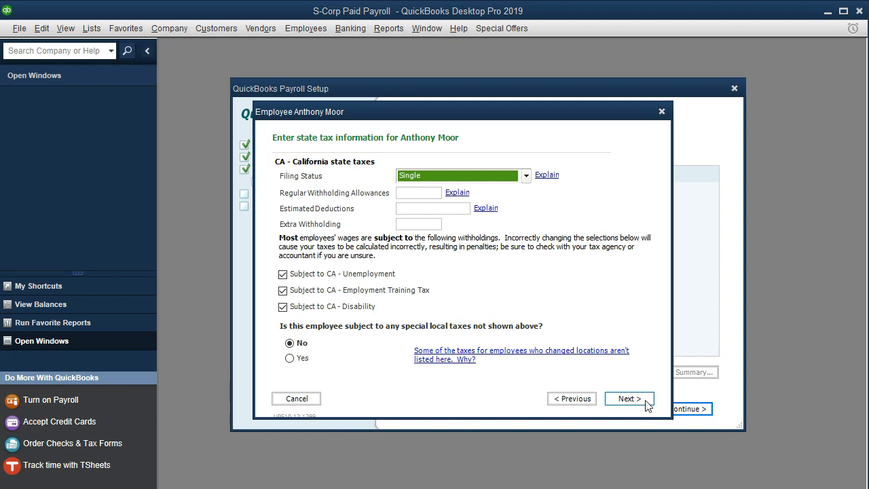
{"action": "mouse_move", "coordinate": [573, 190]}
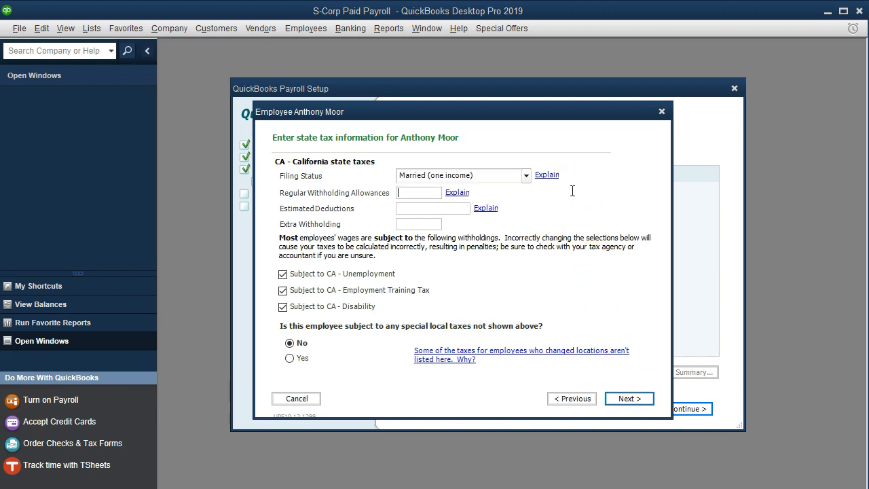
{"action": "type", "text": "4"}
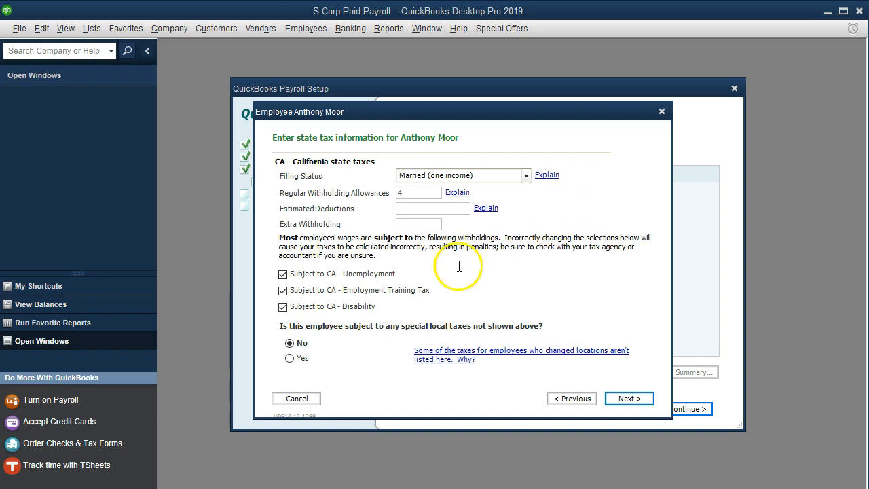
{"action": "mouse_move", "coordinate": [430, 271]}
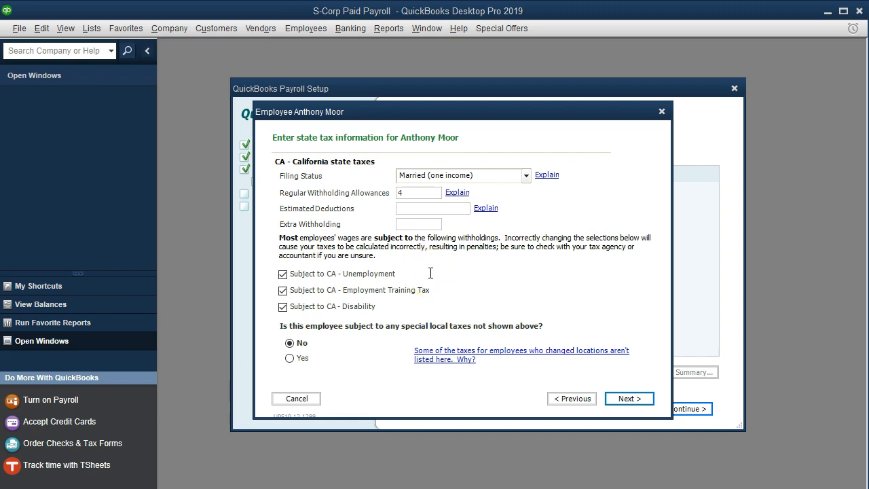
{"action": "mouse_move", "coordinate": [455, 291]}
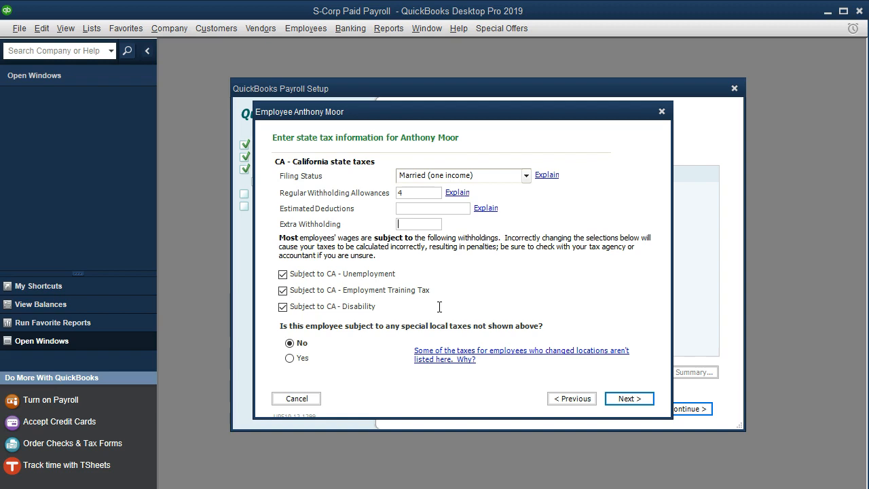
{"action": "mouse_move", "coordinate": [550, 301]}
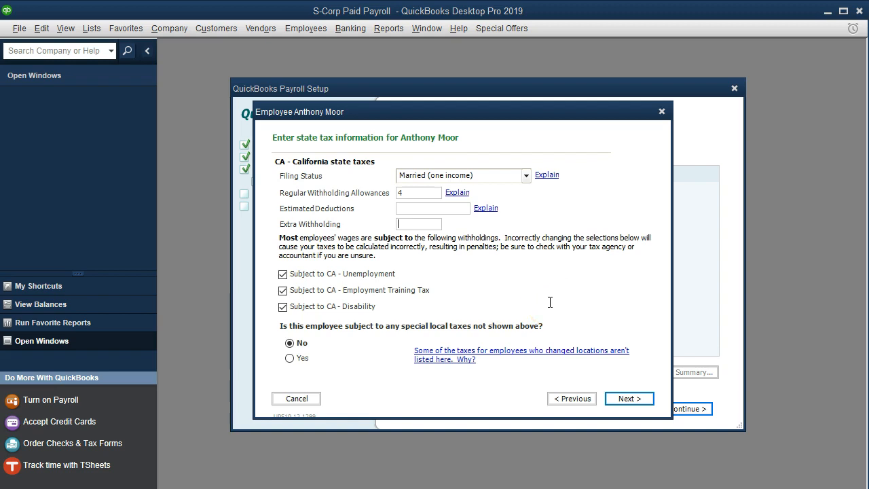
{"action": "left_click", "coordinate": [628, 398]}
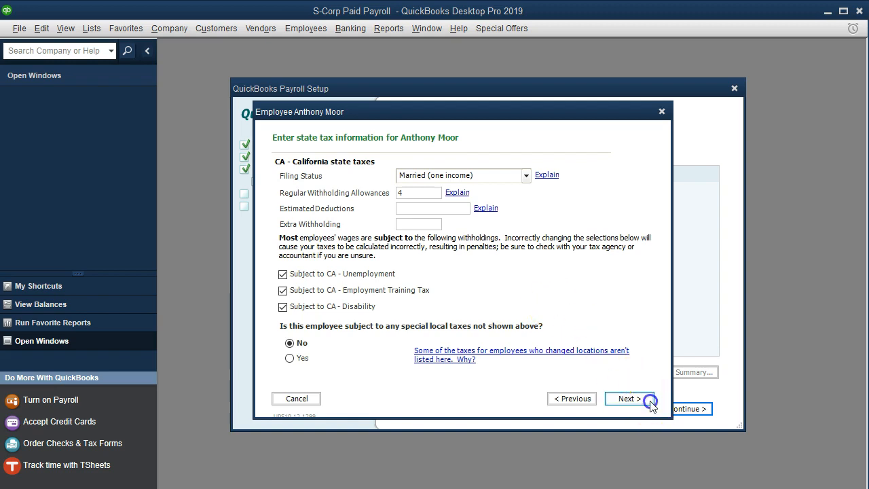
{"action": "left_click", "coordinate": [627, 398]}
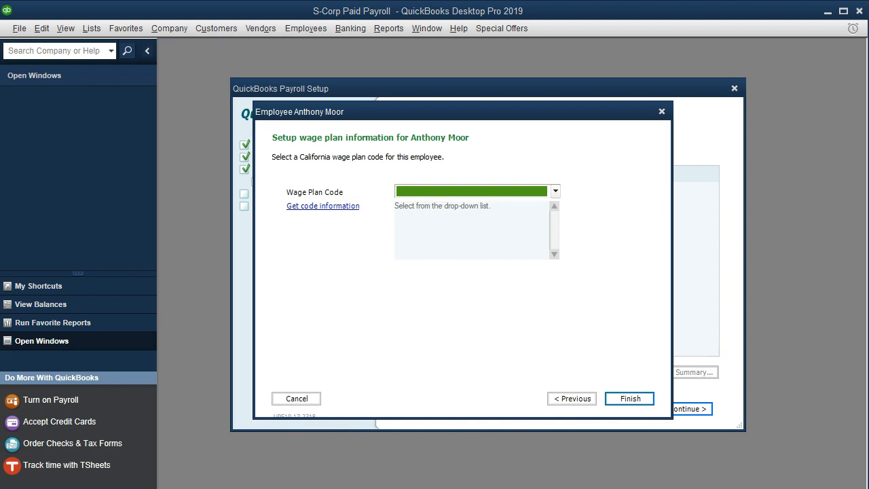
{"action": "left_click", "coordinate": [627, 397]}
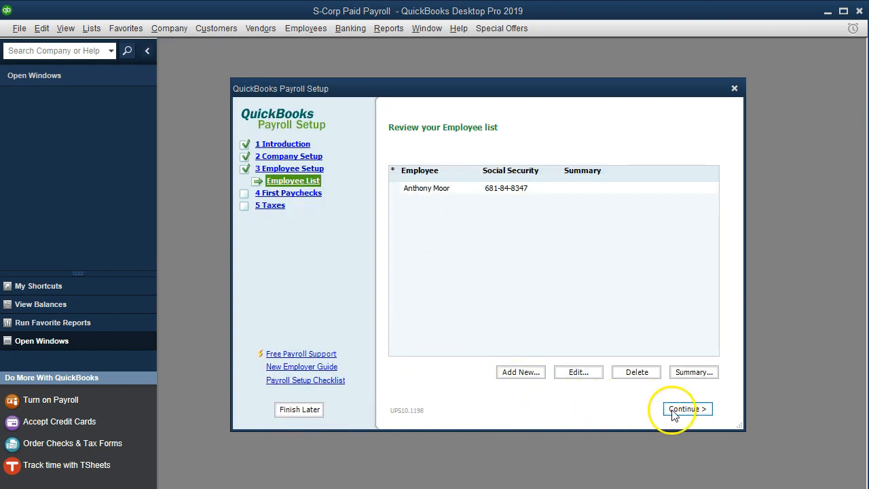
{"action": "left_click", "coordinate": [688, 409]}
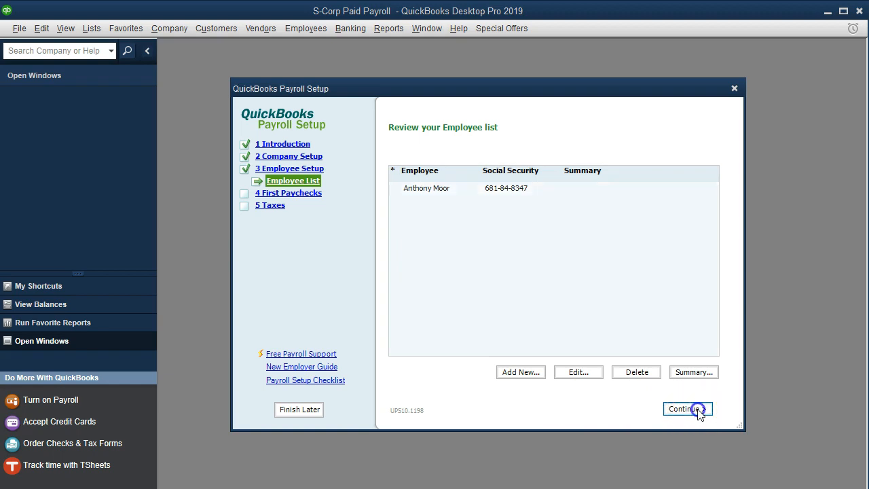
{"action": "left_click", "coordinate": [687, 408]}
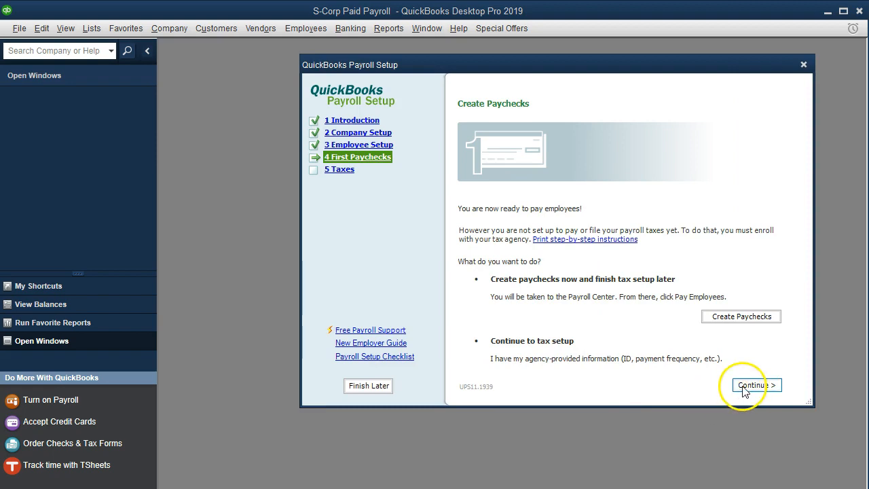
{"action": "left_click", "coordinate": [755, 385]}
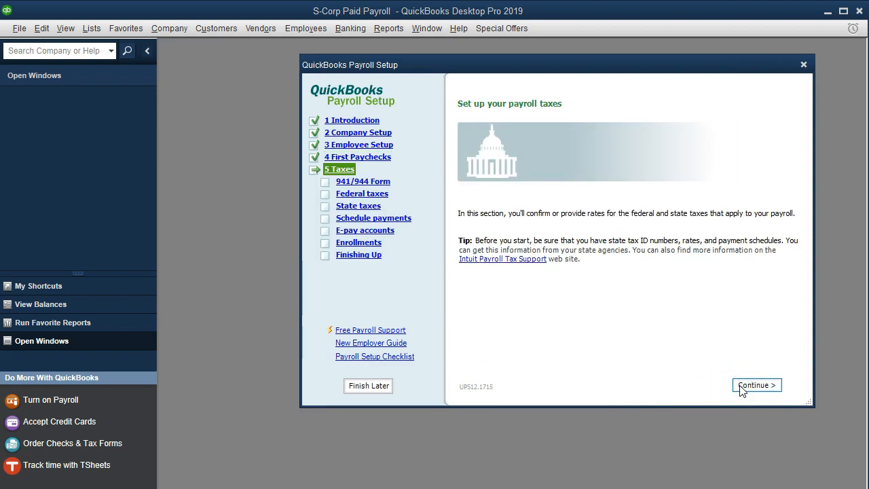
{"action": "mouse_move", "coordinate": [723, 397]}
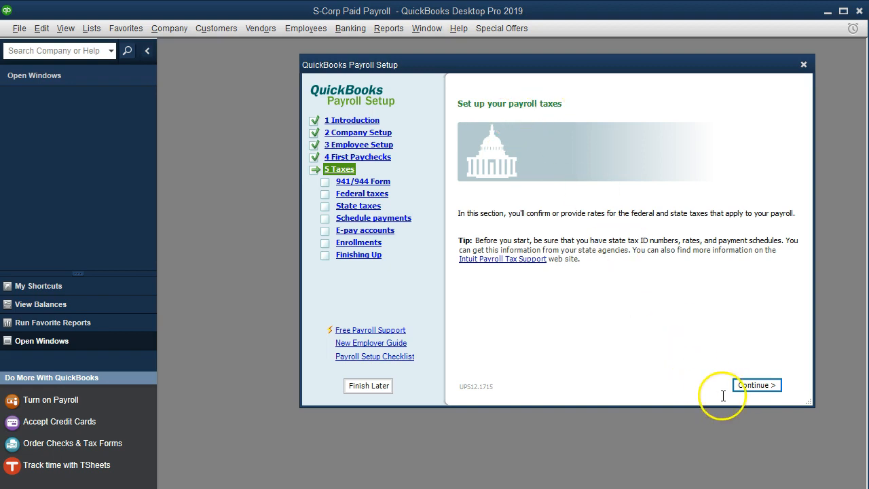
- Keep Federal Form 941 as the federal tax form and continue to the federal taxes list
{"action": "left_click", "coordinate": [757, 386]}
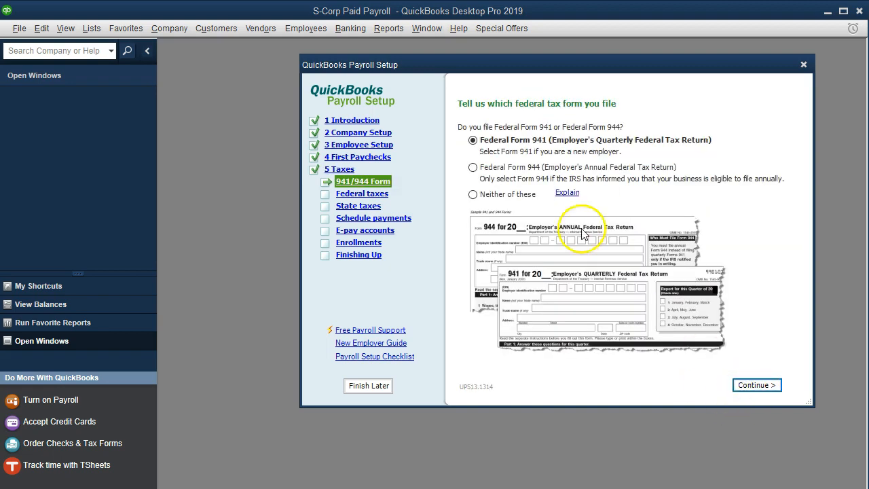
{"action": "mouse_move", "coordinate": [514, 155]}
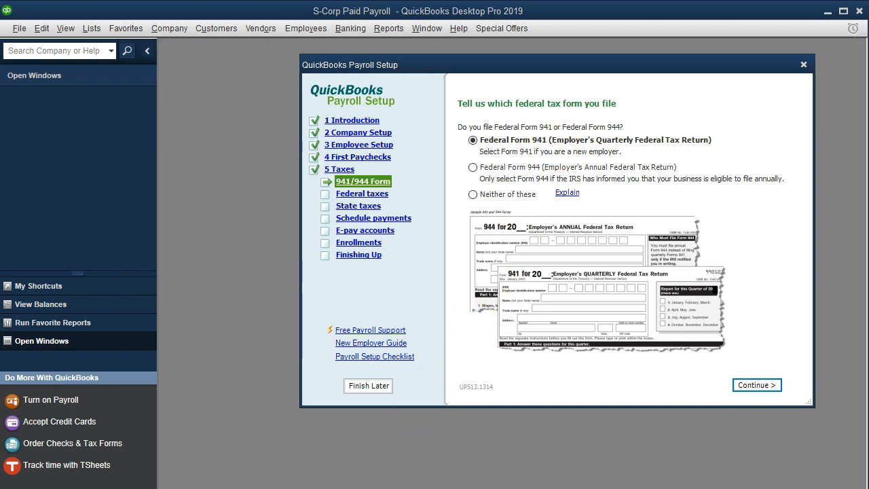
{"action": "left_click_drag", "start_coordinate": [351, 65], "coordinate": [239, 85]}
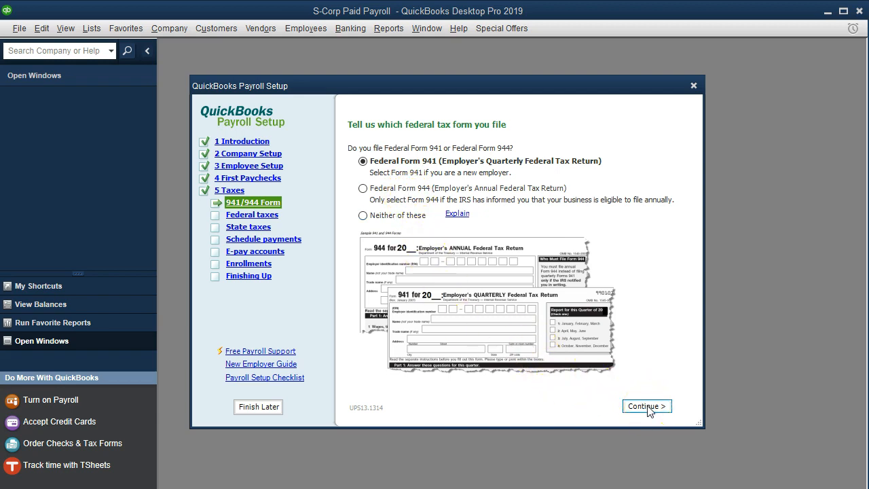
{"action": "left_click", "coordinate": [647, 404]}
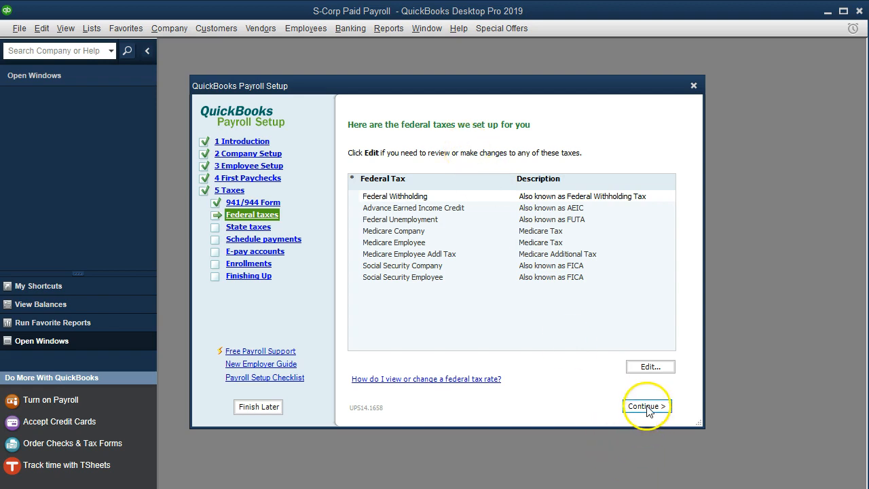
- Accept the federal taxes list and move on to the California state taxes review
{"action": "left_click", "coordinate": [646, 405]}
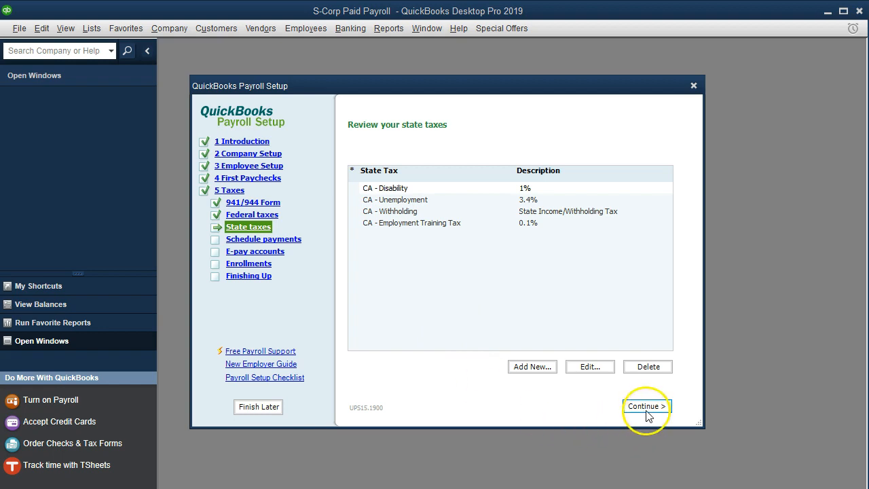
- Accept CA state taxes and schedule Federal 940 quarterly by check to United States Treasury
{"action": "left_click", "coordinate": [647, 405]}
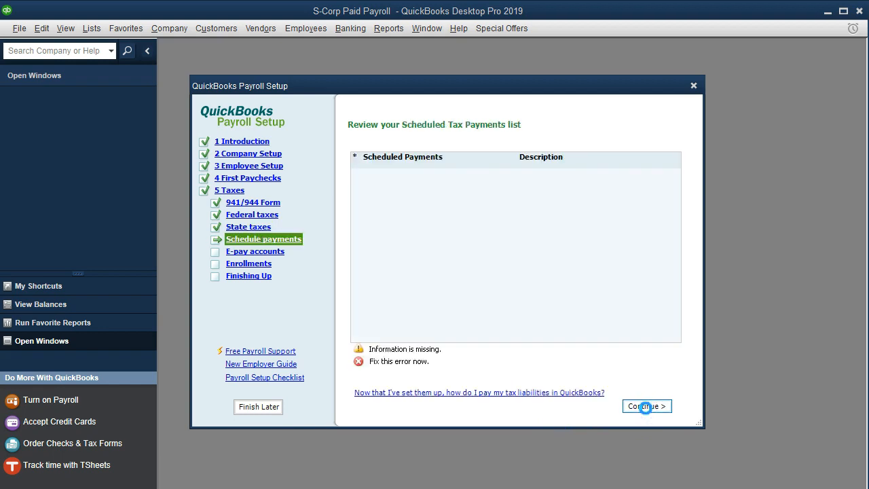
{"action": "left_click", "coordinate": [646, 406]}
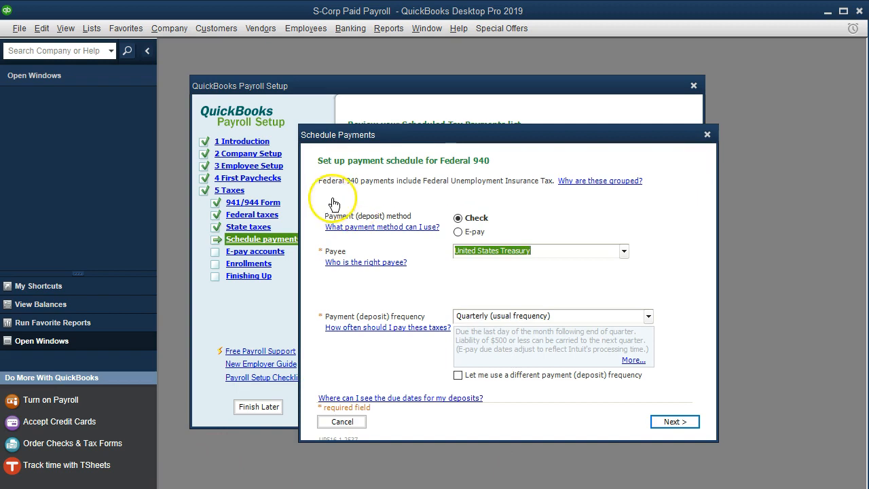
{"action": "mouse_move", "coordinate": [519, 198]}
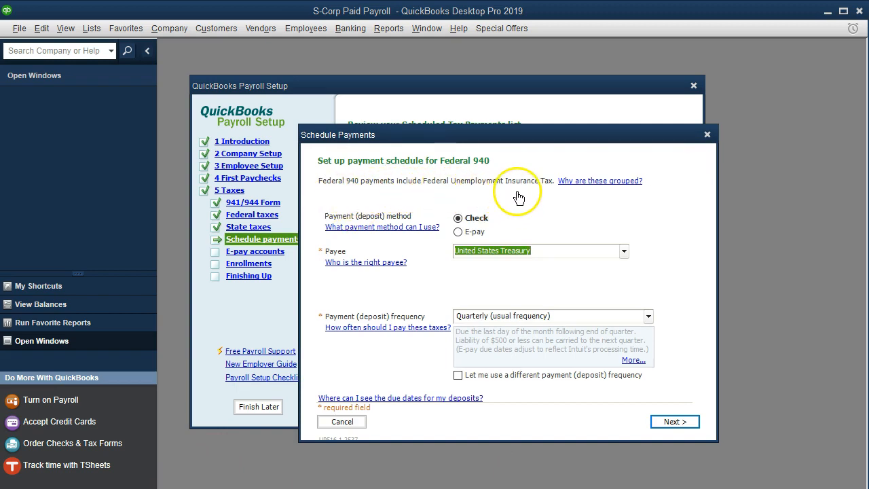
{"action": "mouse_move", "coordinate": [519, 218]}
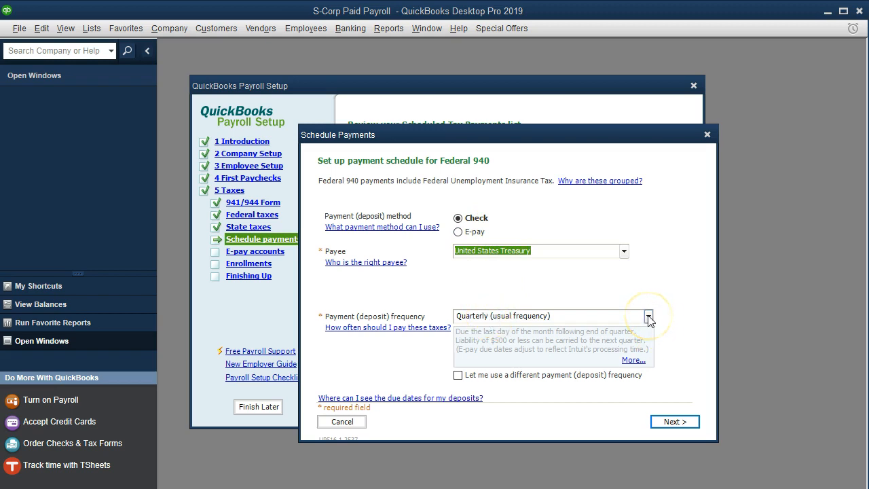
{"action": "left_click", "coordinate": [648, 315]}
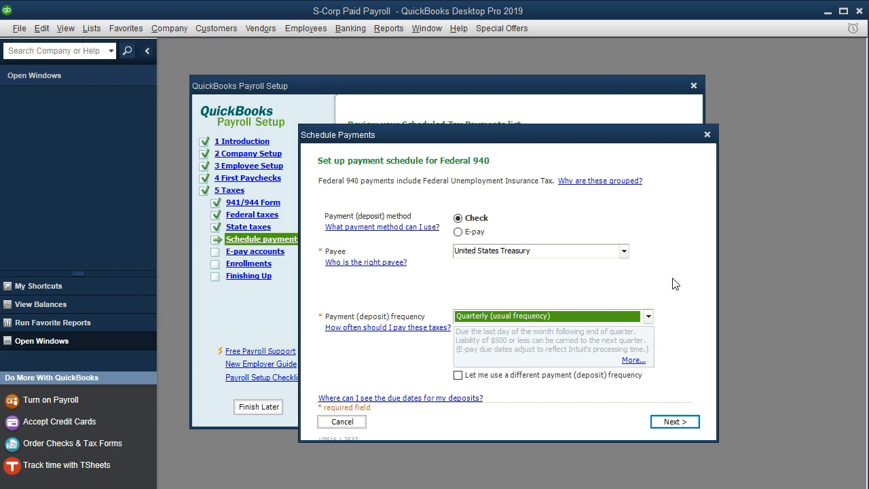
{"action": "left_click", "coordinate": [648, 315]}
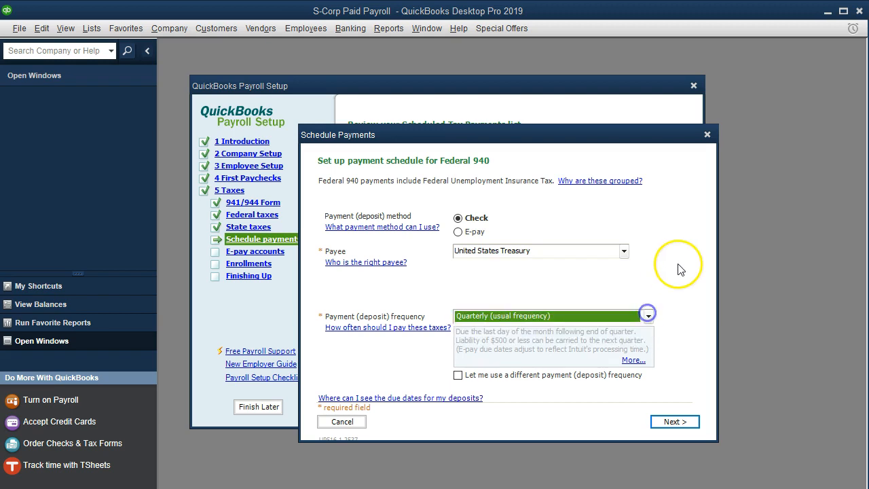
{"action": "left_click", "coordinate": [673, 421]}
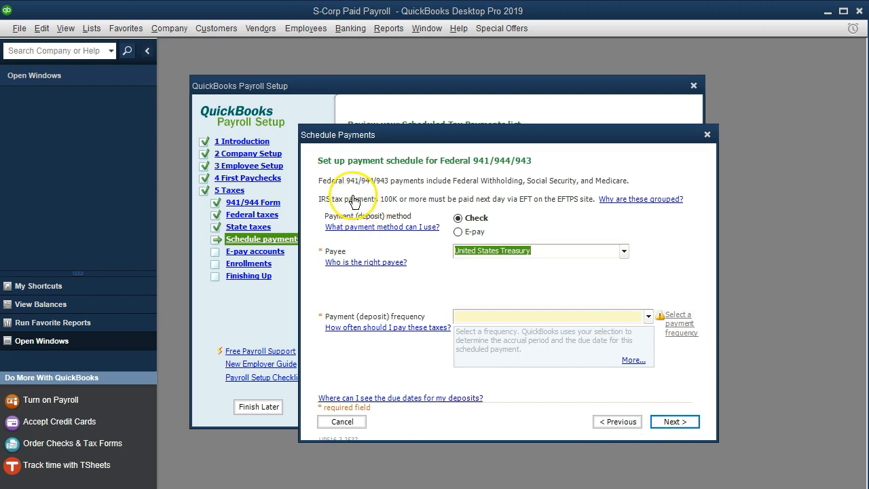
{"action": "mouse_move", "coordinate": [649, 241]}
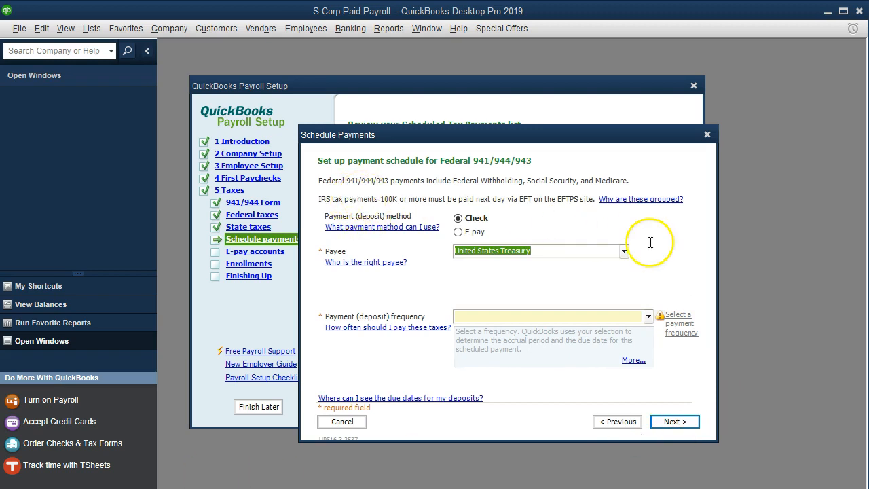
{"action": "mouse_move", "coordinate": [687, 291]}
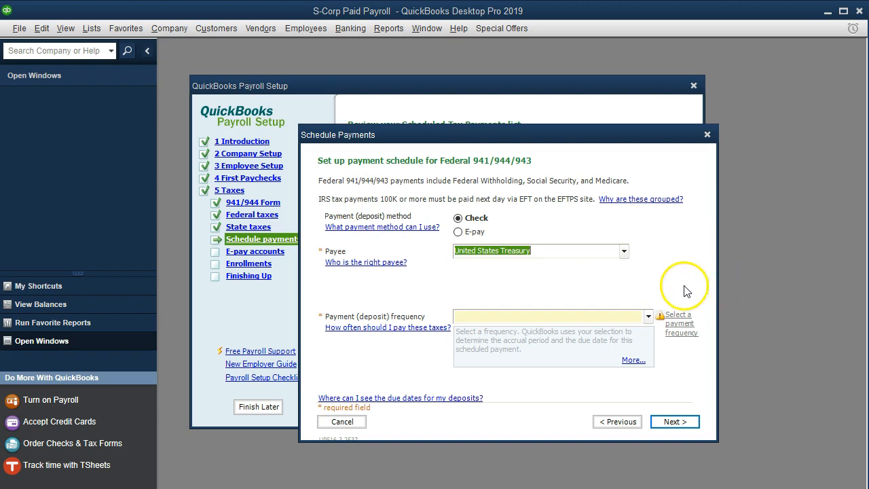
{"action": "mouse_move", "coordinate": [505, 293]}
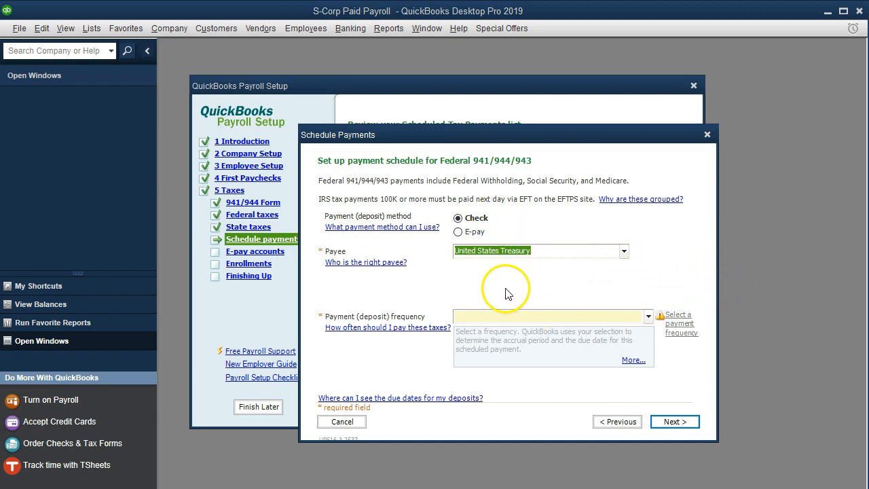
{"action": "mouse_move", "coordinate": [501, 277]}
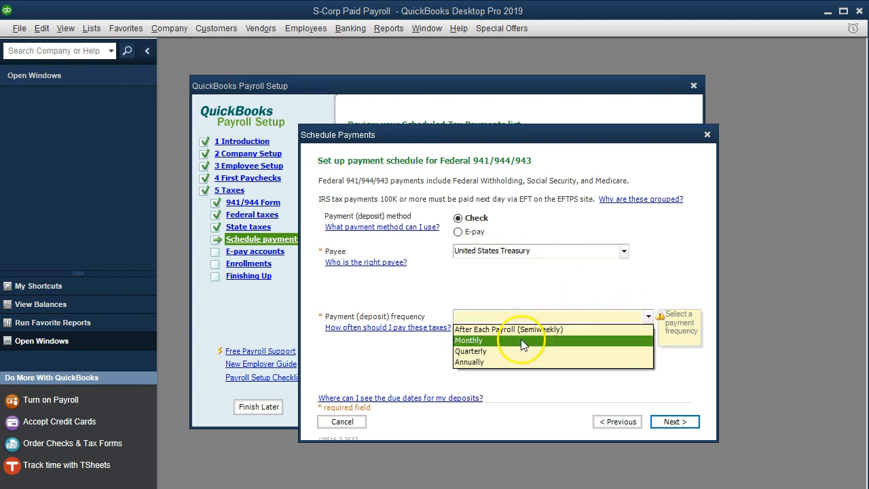
- Schedule Federal 941/944/943 payments monthly by check to the United States Treasury
{"action": "left_click", "coordinate": [469, 340]}
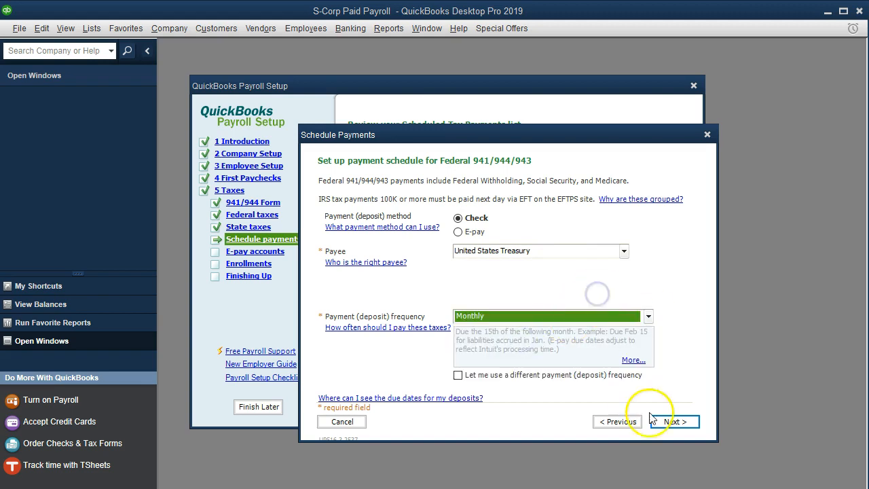
{"action": "left_click", "coordinate": [674, 421]}
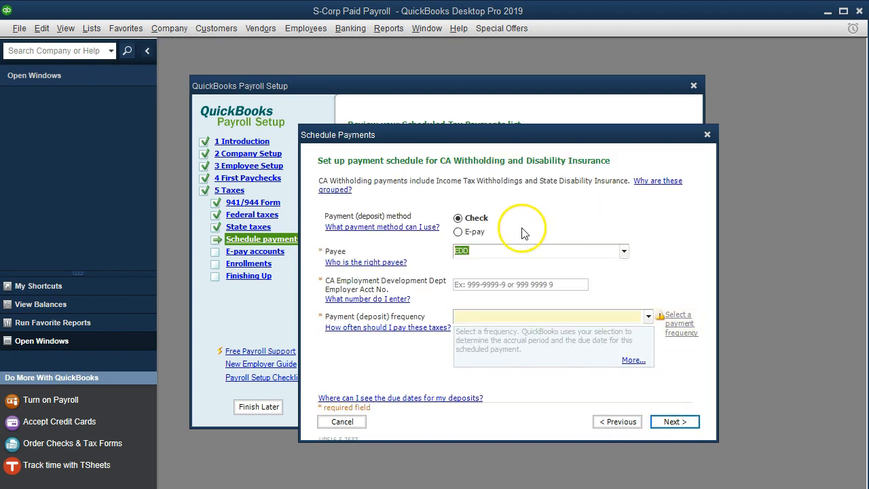
{"action": "mouse_move", "coordinate": [513, 224]}
{"action": "type", "text": "999-99999"}
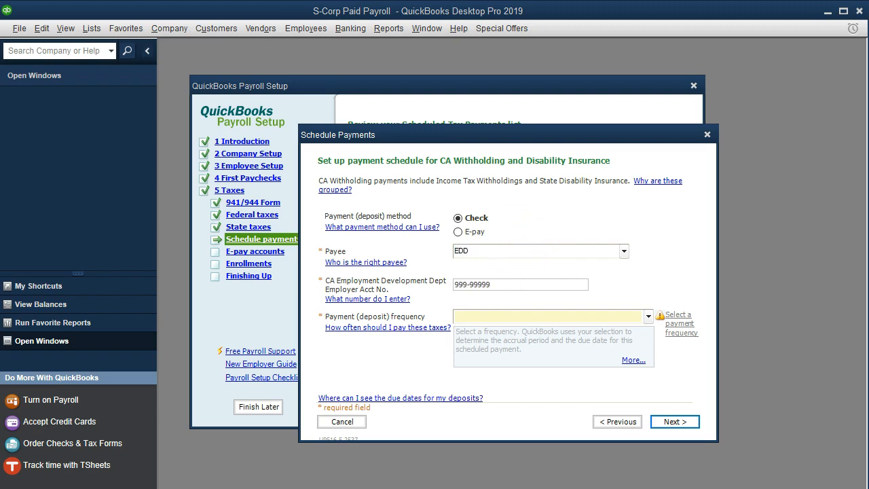
- Set CA Withholding deposits to monthly by check to EDD
{"action": "left_click", "coordinate": [647, 317]}
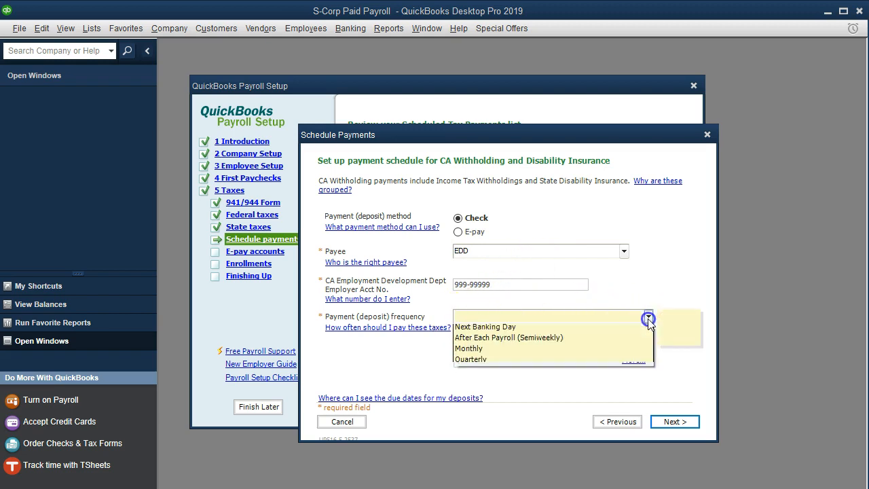
{"action": "left_click", "coordinate": [470, 347]}
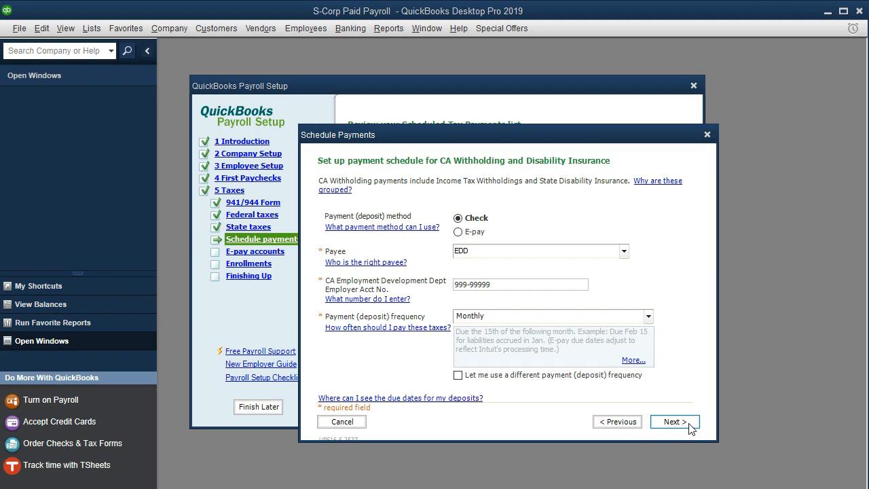
- Enter CA UI account number 999-9999-9, keep quarterly frequency, and finish to list all scheduled payments
{"action": "left_click", "coordinate": [673, 421]}
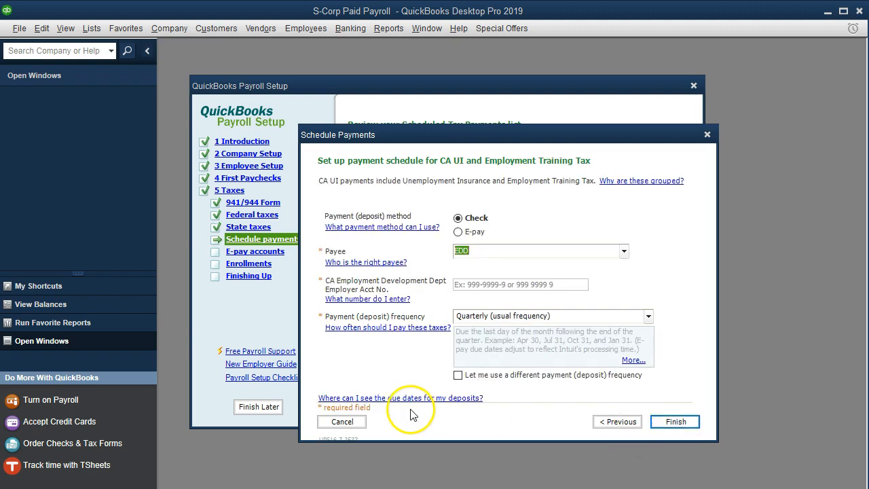
{"action": "mouse_move", "coordinate": [509, 206]}
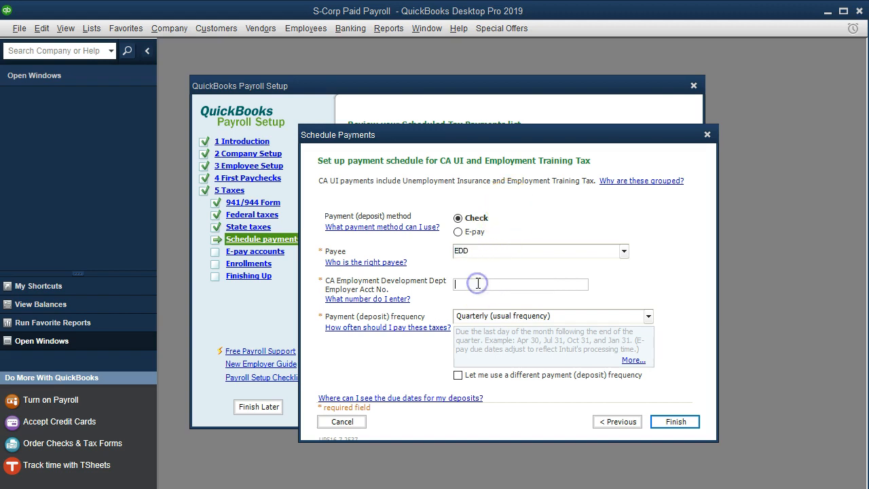
{"action": "type", "text": "999-999"}
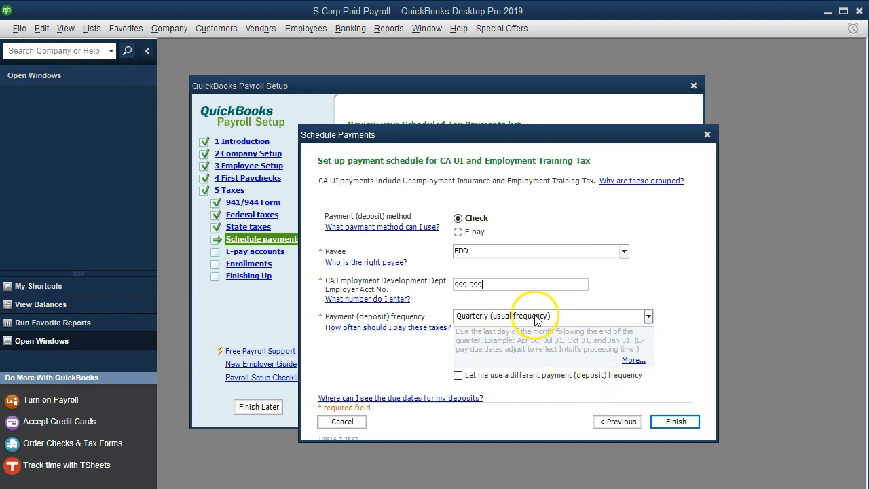
{"action": "left_click", "coordinate": [673, 421]}
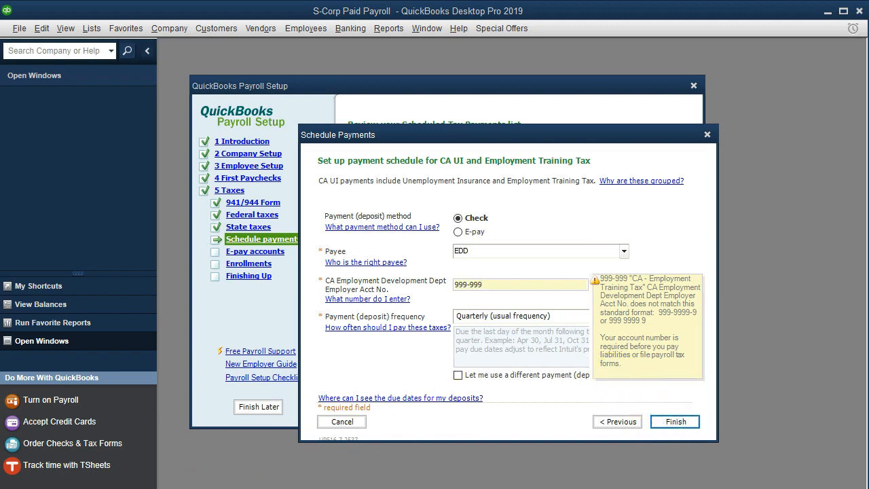
{"action": "type", "text": "99-9999-9"}
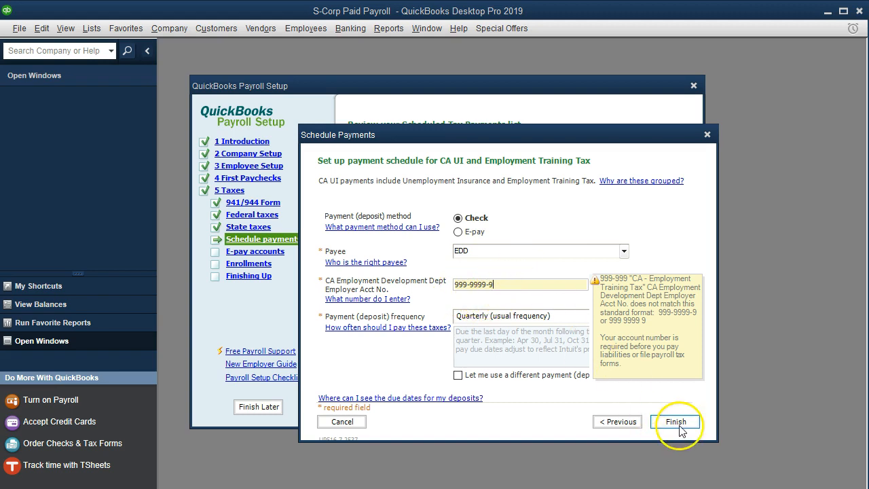
{"action": "left_click", "coordinate": [677, 421]}
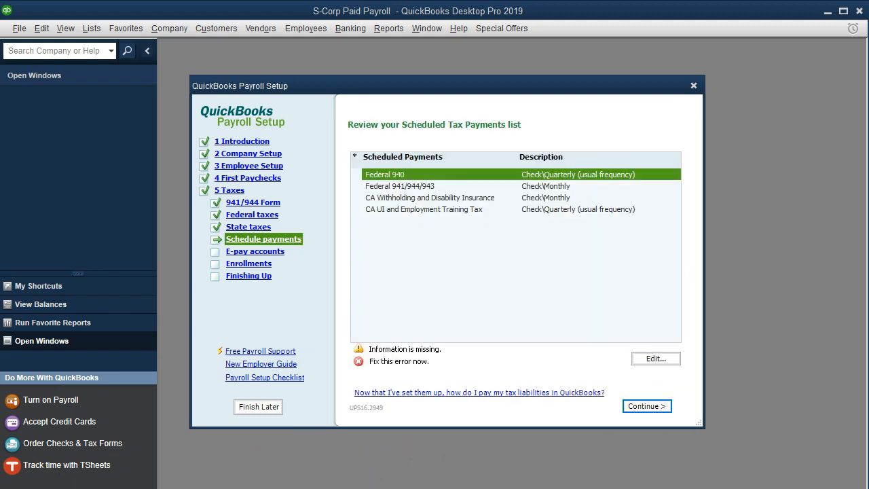
- Accept the scheduled payments to complete payroll setup and go to the Payroll Center
{"action": "left_click", "coordinate": [646, 405]}
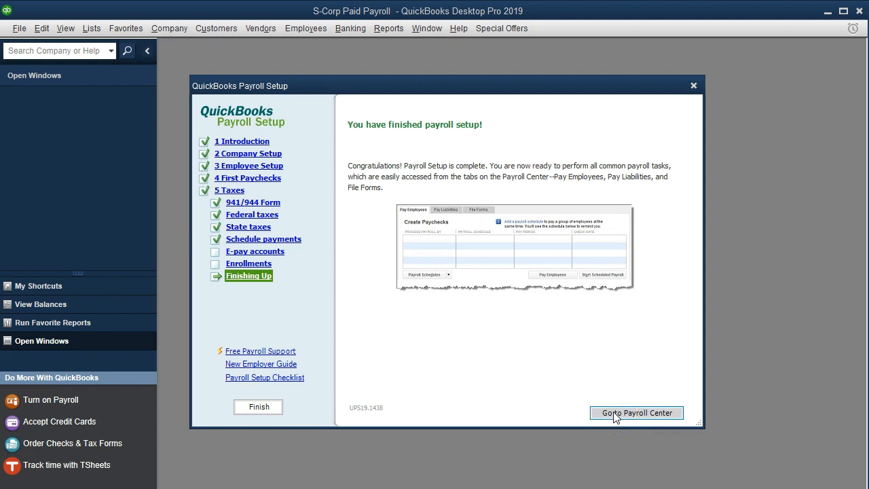
{"action": "left_click", "coordinate": [636, 413]}
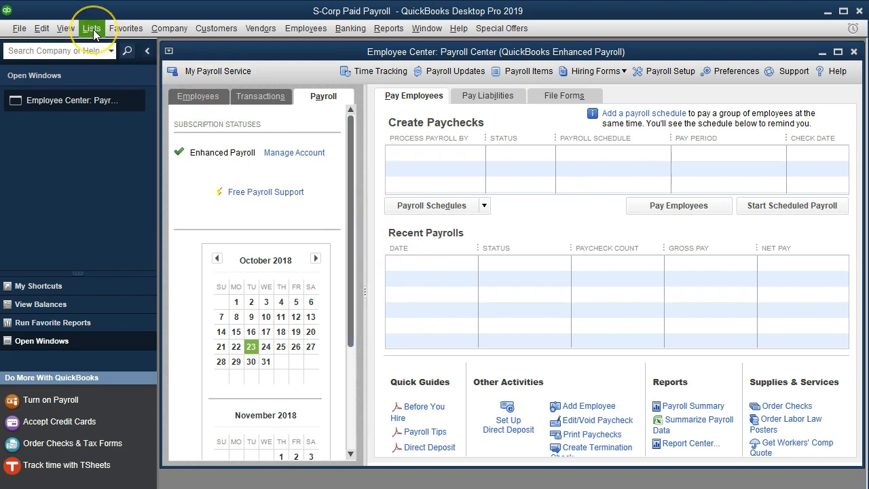
- Show the Payroll Item List, view the general Item List, then return to the Payroll Item List
{"action": "left_click", "coordinate": [93, 28]}
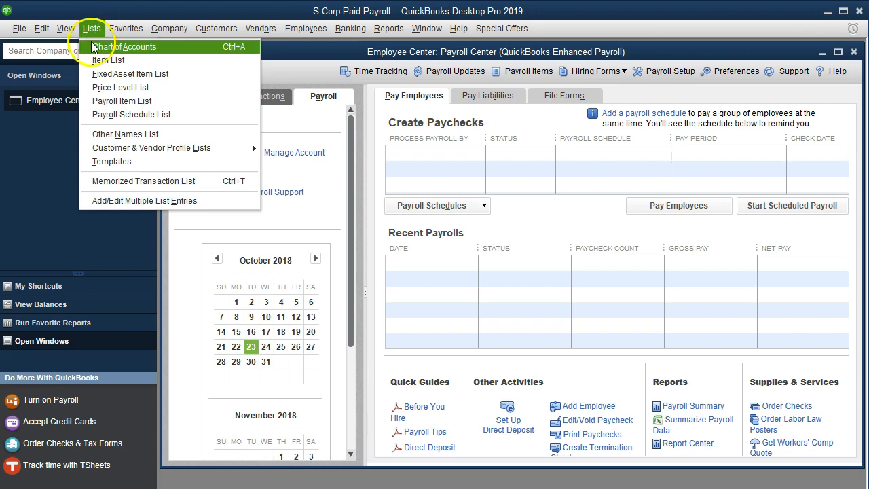
{"action": "left_click", "coordinate": [122, 100]}
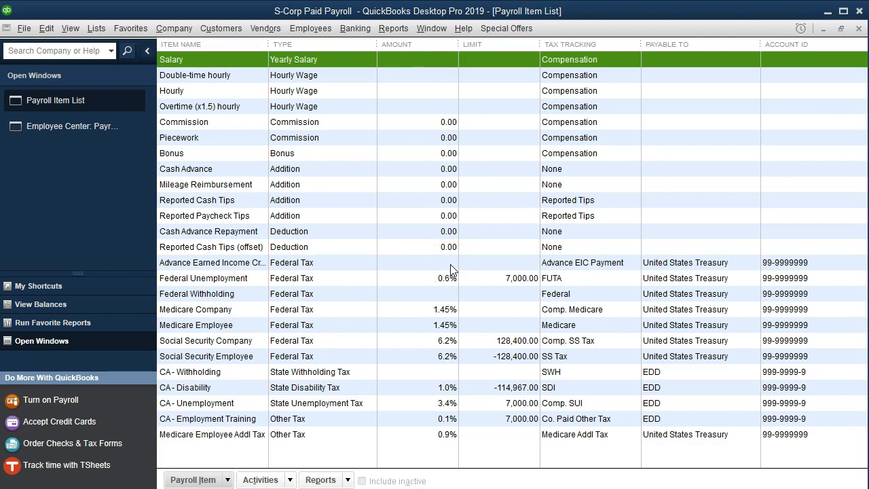
{"action": "left_click", "coordinate": [95, 28]}
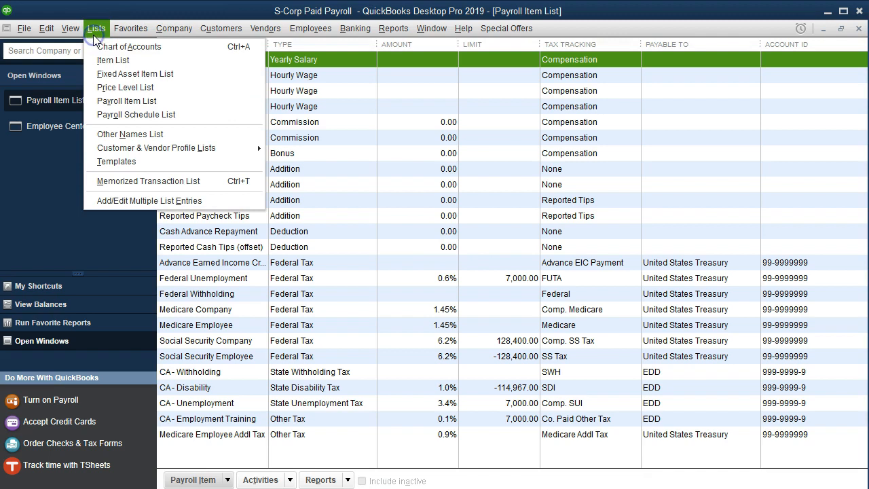
{"action": "left_click", "coordinate": [114, 60]}
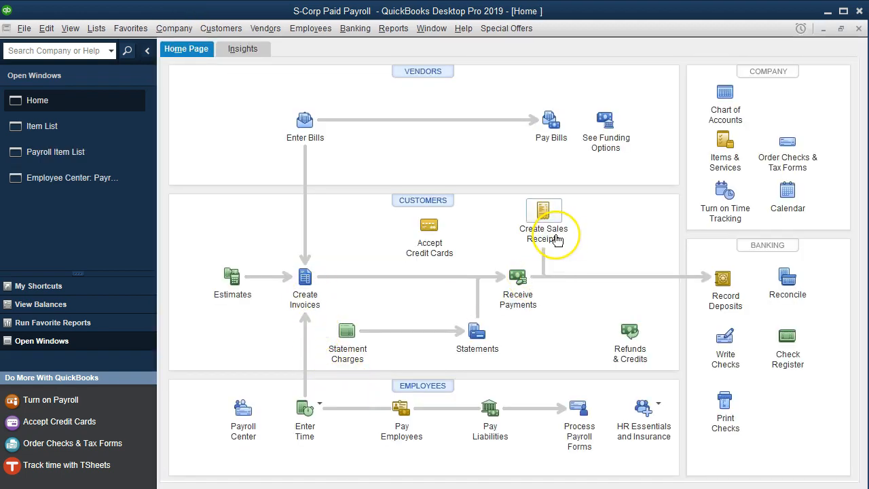
{"action": "mouse_move", "coordinate": [544, 217]}
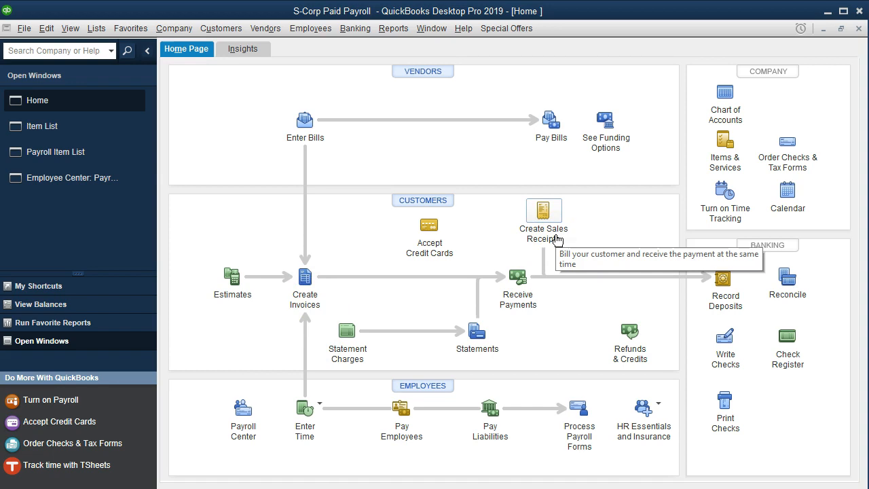
{"action": "left_click", "coordinate": [63, 152]}
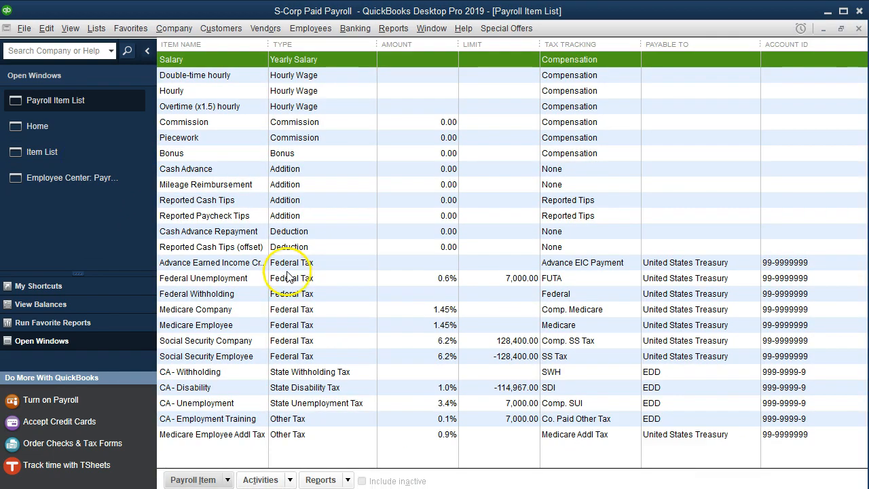
{"action": "mouse_move", "coordinate": [406, 285]}
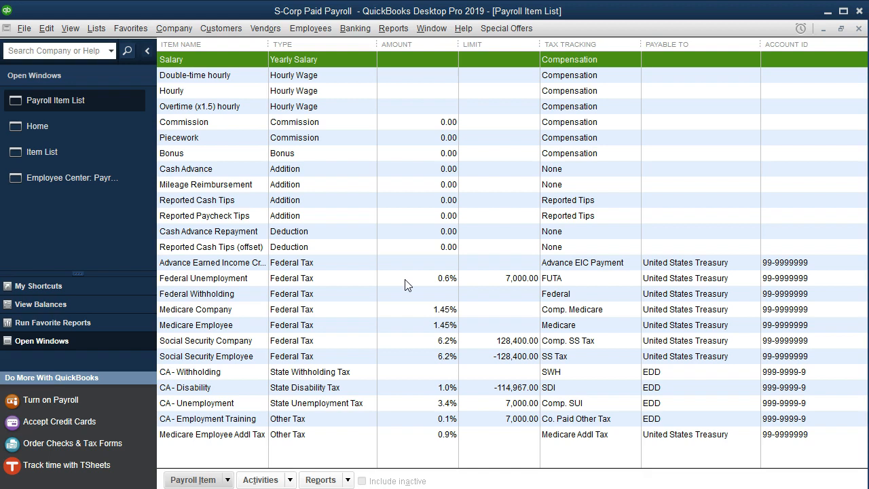
{"action": "left_click", "coordinate": [231, 339]}
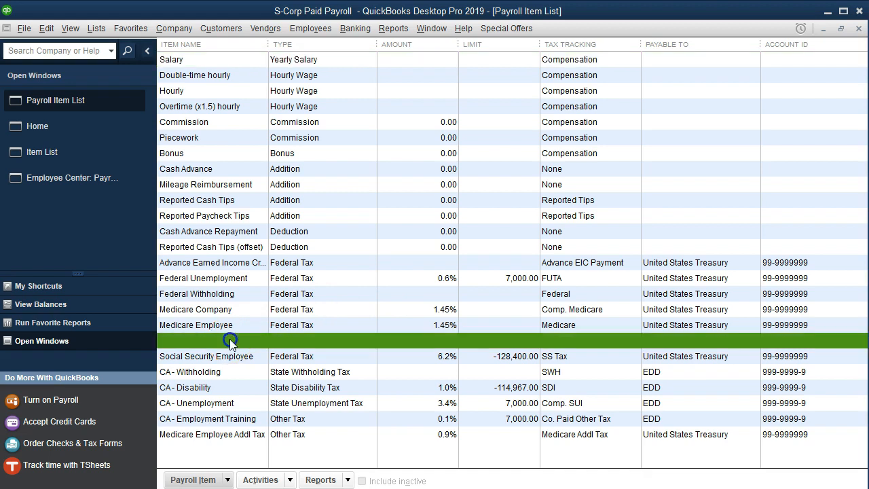
{"action": "double_click", "coordinate": [231, 340]}
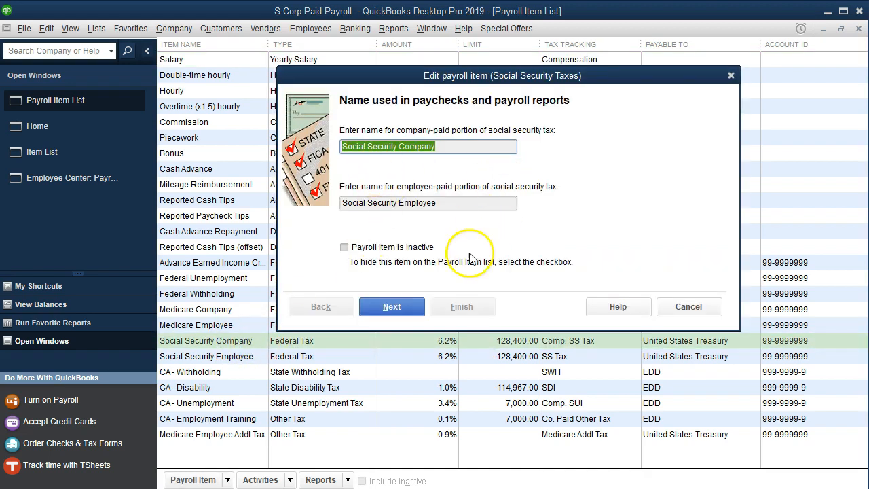
{"action": "left_click", "coordinate": [392, 307]}
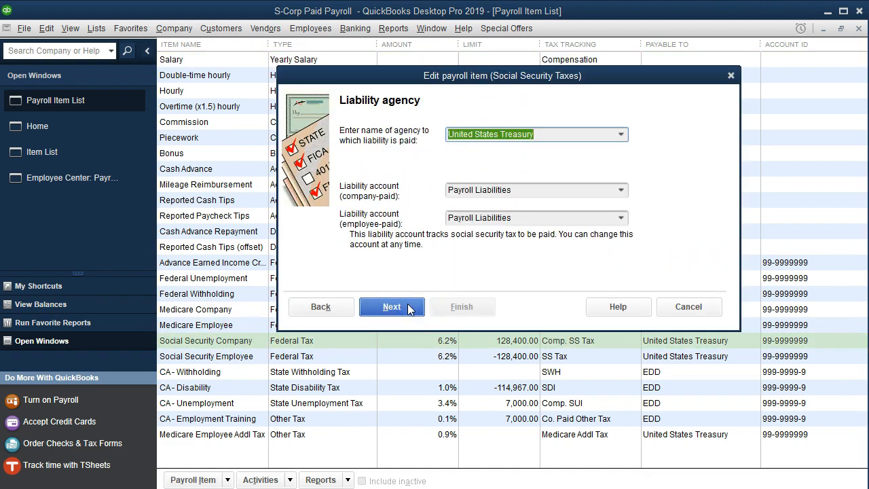
{"action": "left_click", "coordinate": [391, 307]}
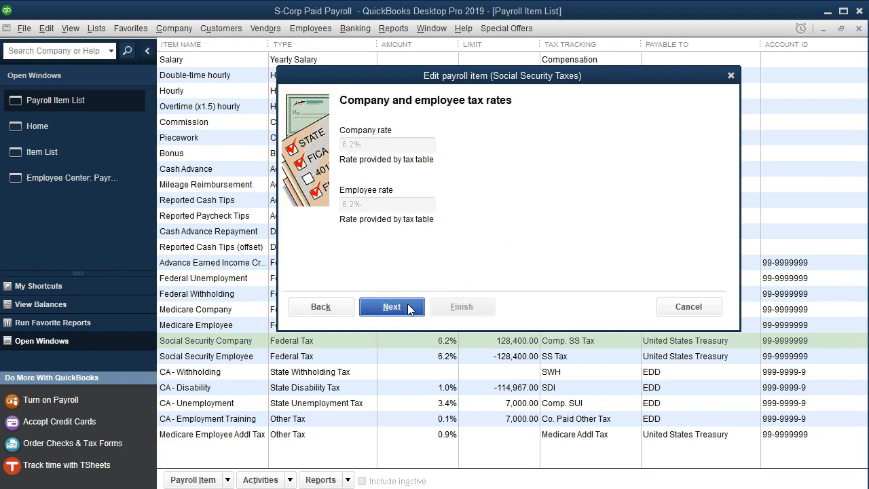
{"action": "left_click", "coordinate": [391, 307]}
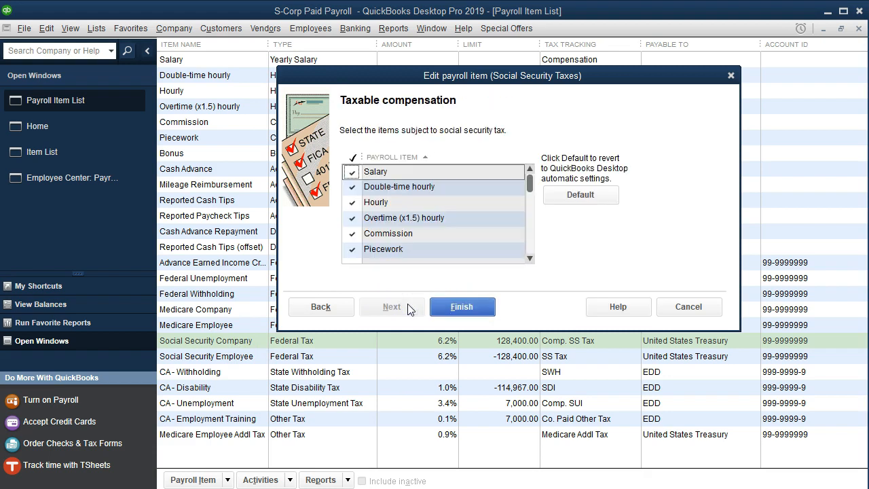
{"action": "left_click", "coordinate": [462, 307]}
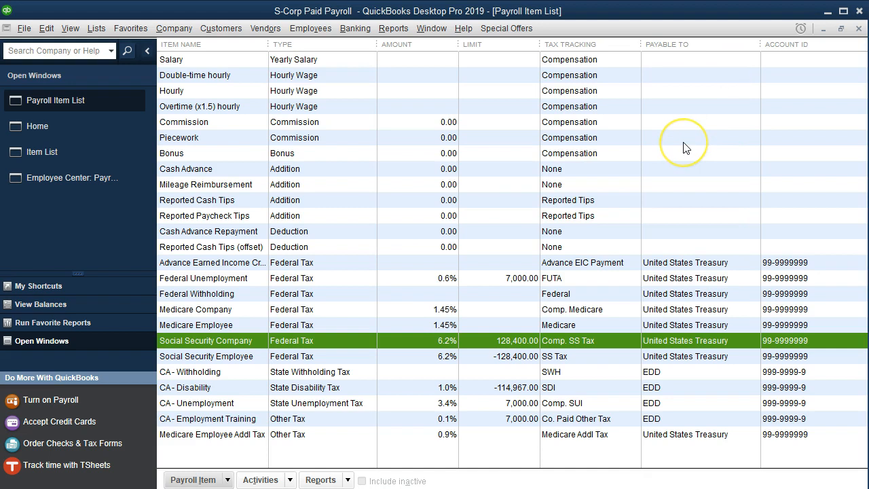
{"action": "mouse_move", "coordinate": [686, 148]}
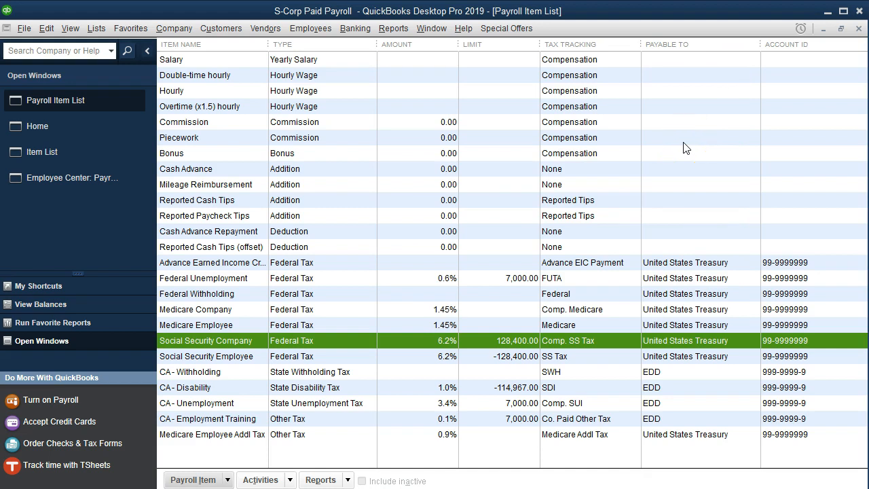